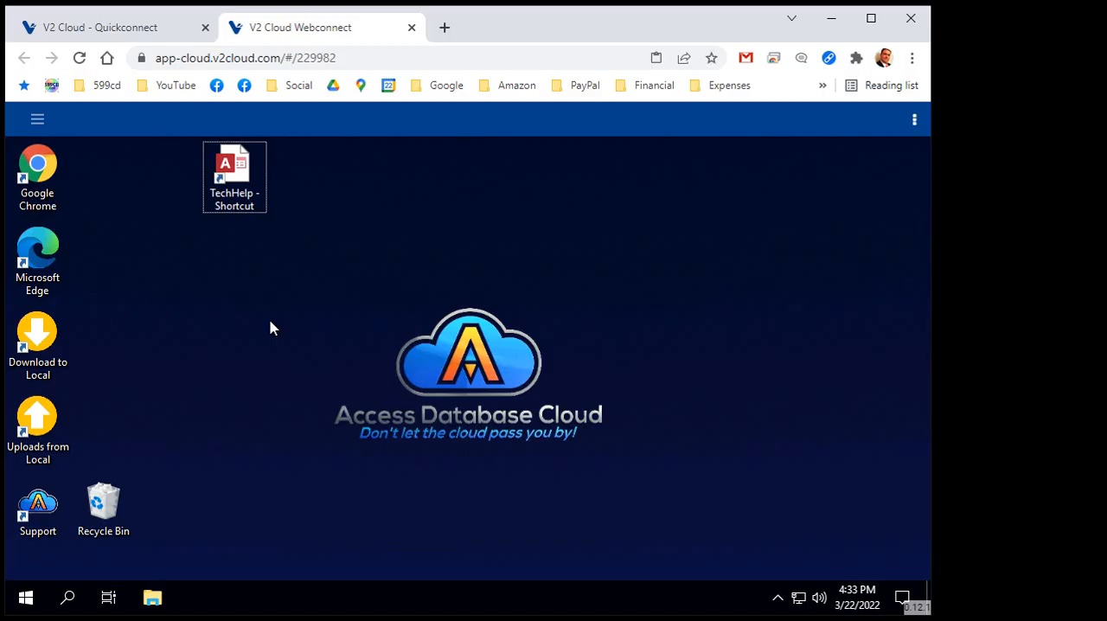
Select and delete the TechHelp - Shortcut icon on the V2 Cloud desktop
{"action": "left_click", "coordinate": [234, 173]}
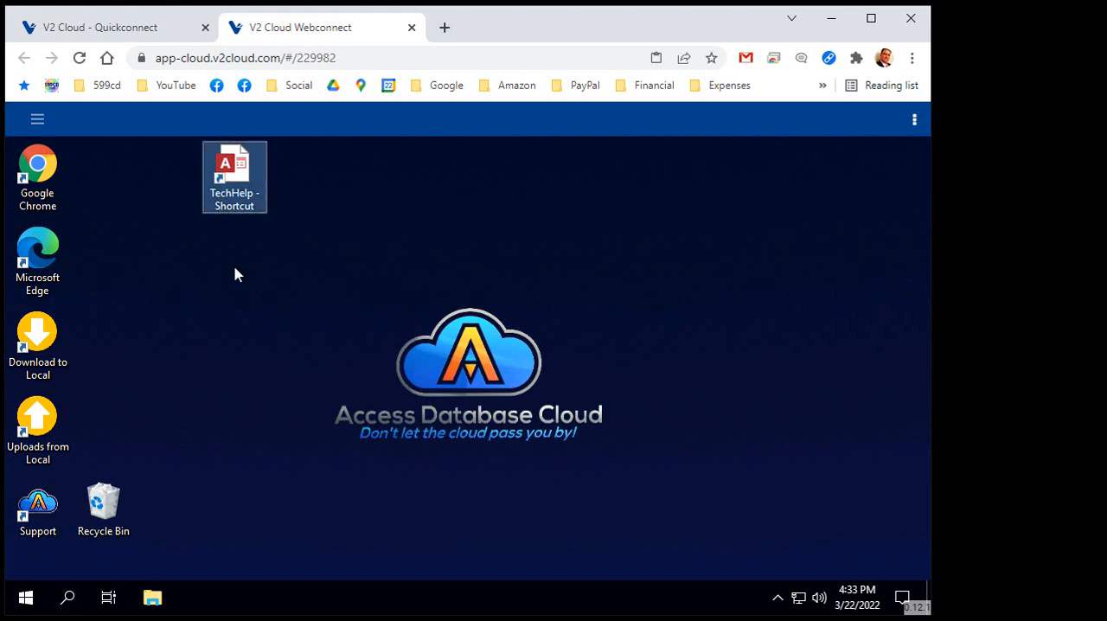
{"action": "mouse_move", "coordinate": [245, 309]}
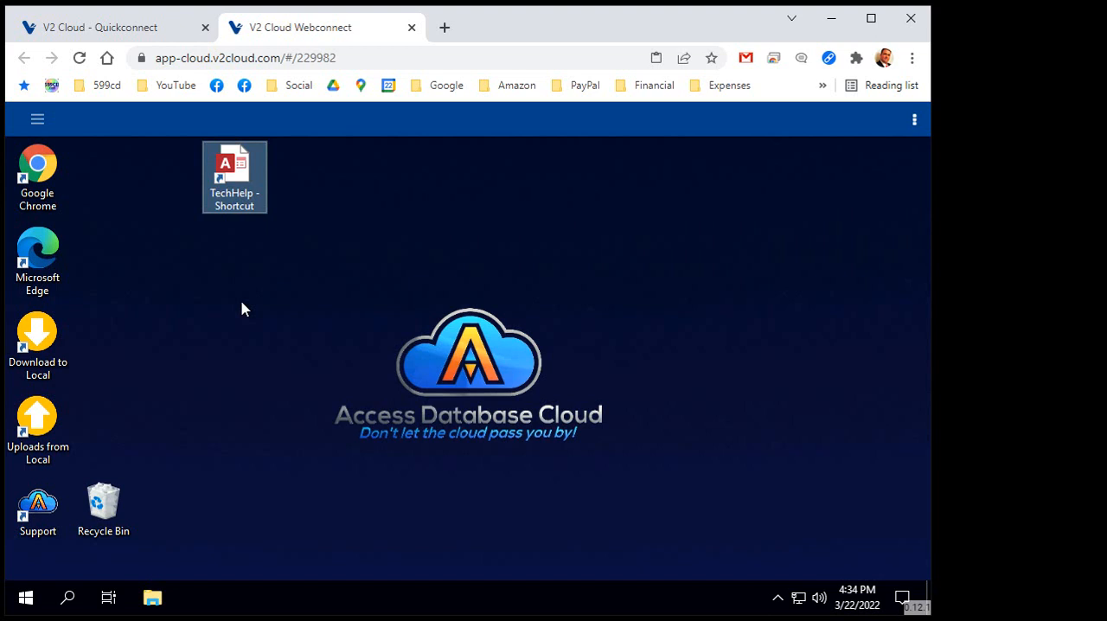
{"action": "mouse_move", "coordinate": [273, 329]}
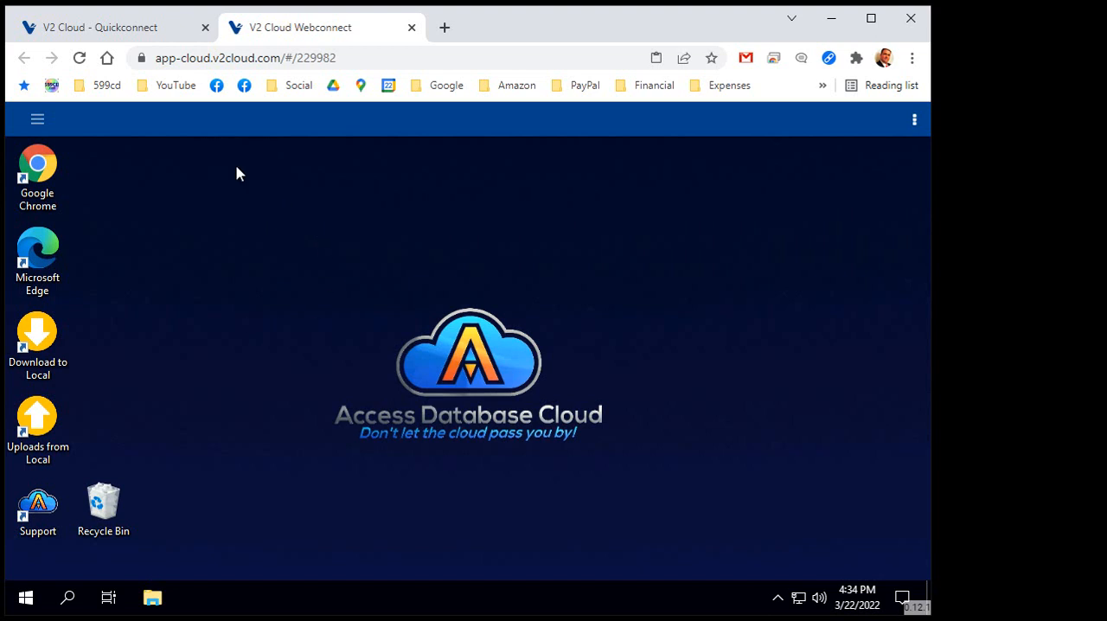
Browse File Explorer to C:\Shared Folder on the server
{"action": "left_click", "coordinate": [152, 597]}
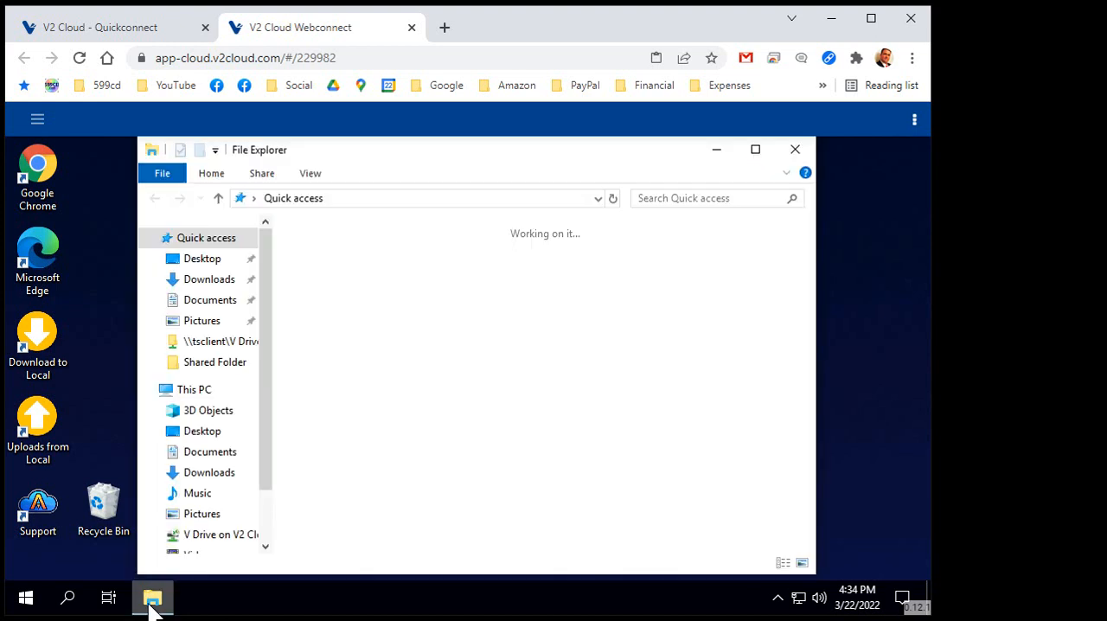
{"action": "left_click", "coordinate": [215, 361]}
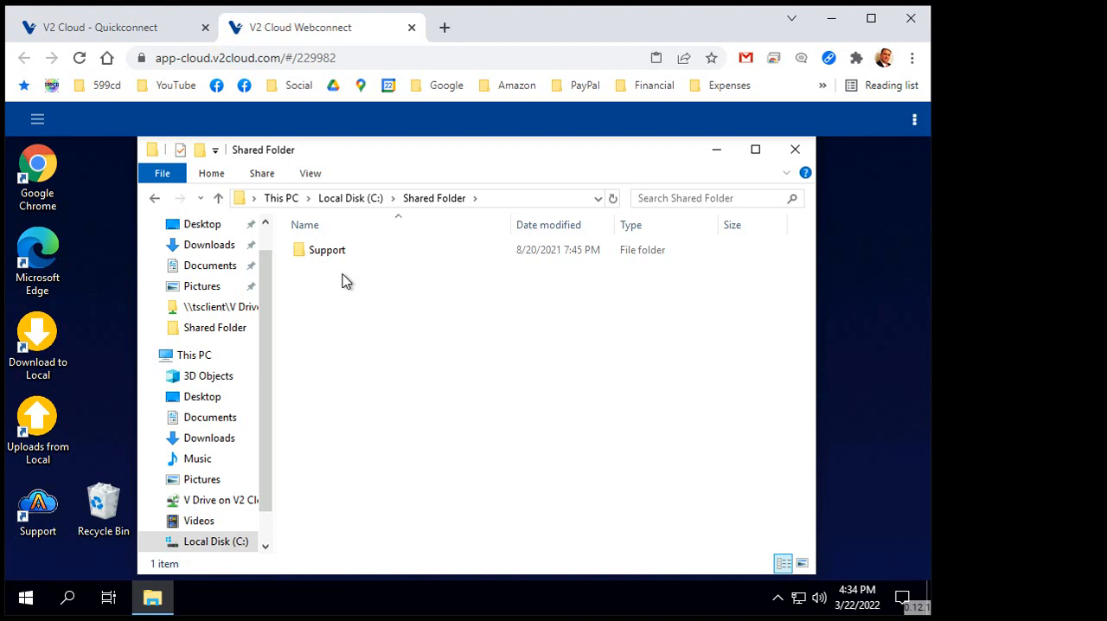
{"action": "mouse_move", "coordinate": [359, 293]}
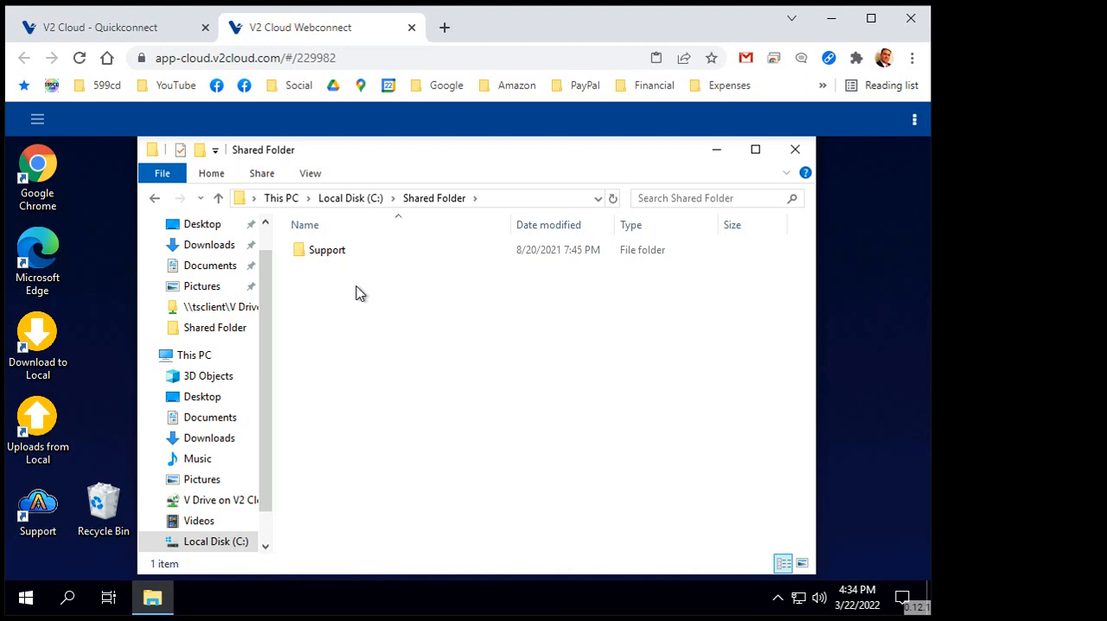
{"action": "mouse_move", "coordinate": [327, 302]}
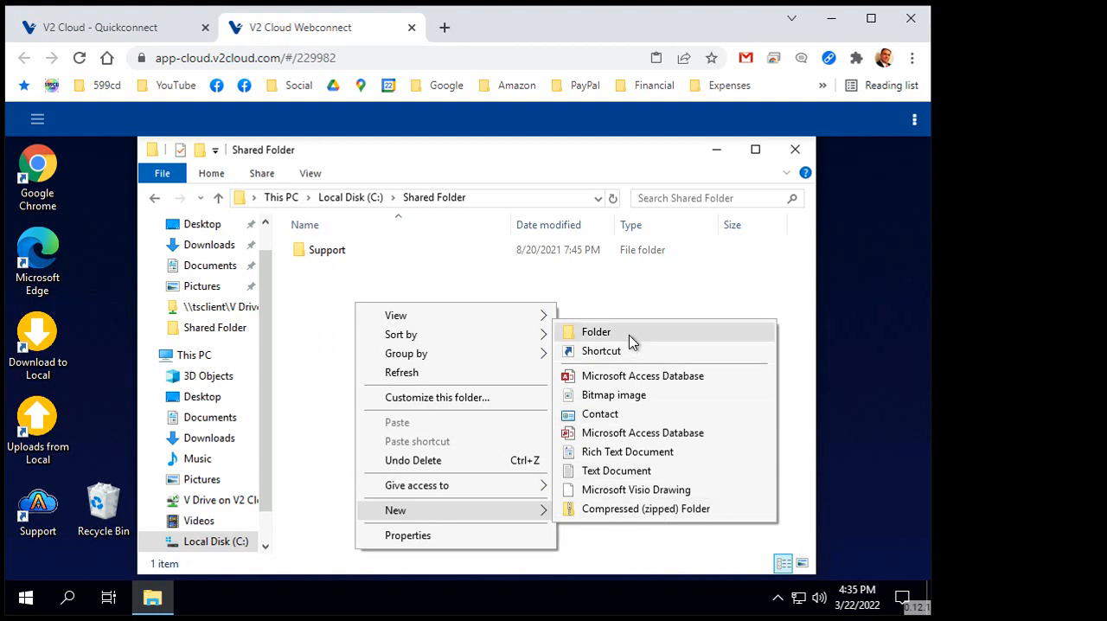
Add a Database82736142 folder beside Support in the server's Shared Folder
{"action": "left_click", "coordinate": [596, 331]}
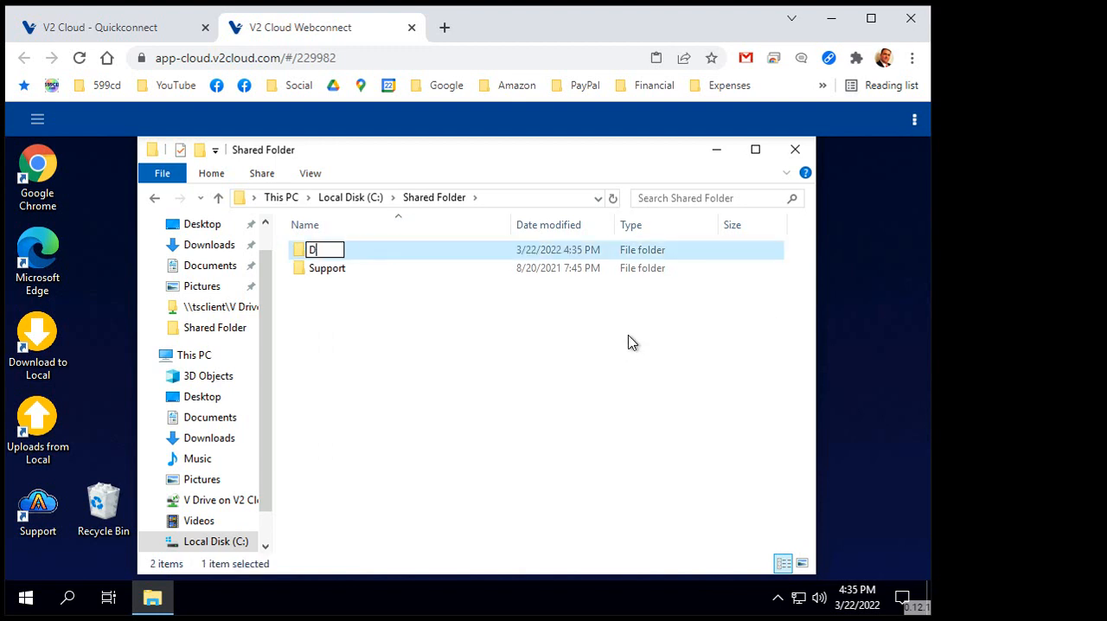
{"action": "type", "text": "atabase82736142"}
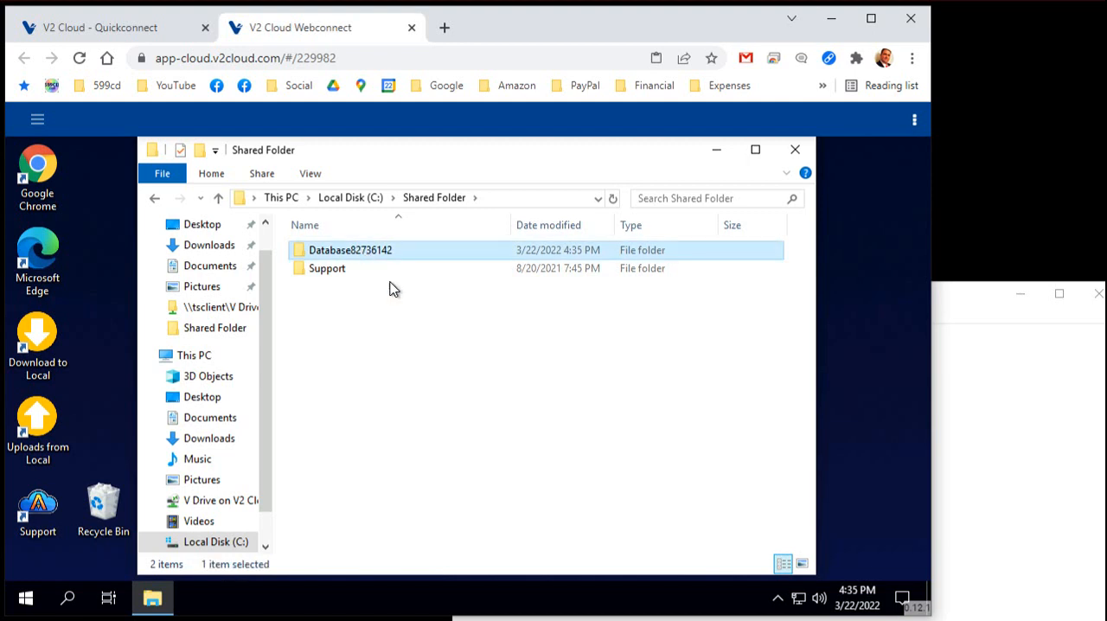
{"action": "type", "text": "C:\\Shared Folder\\Database82736142"}
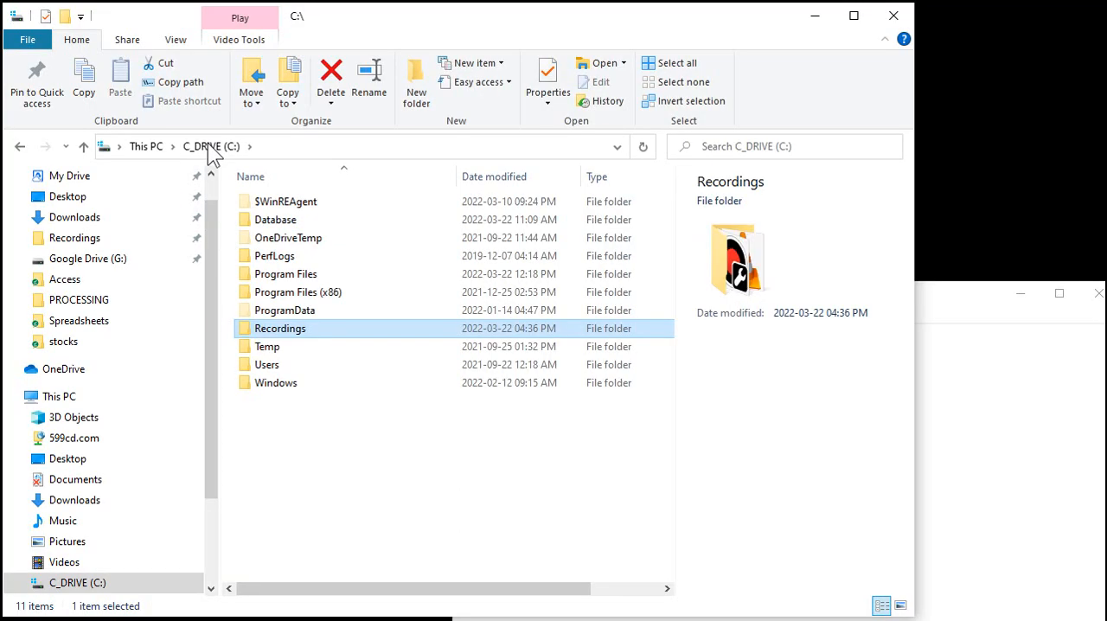
Create local C:\Shared Folder\Database82736142 and drag TechHelp.accdb from the desktop into it
{"action": "right_click", "coordinate": [294, 424]}
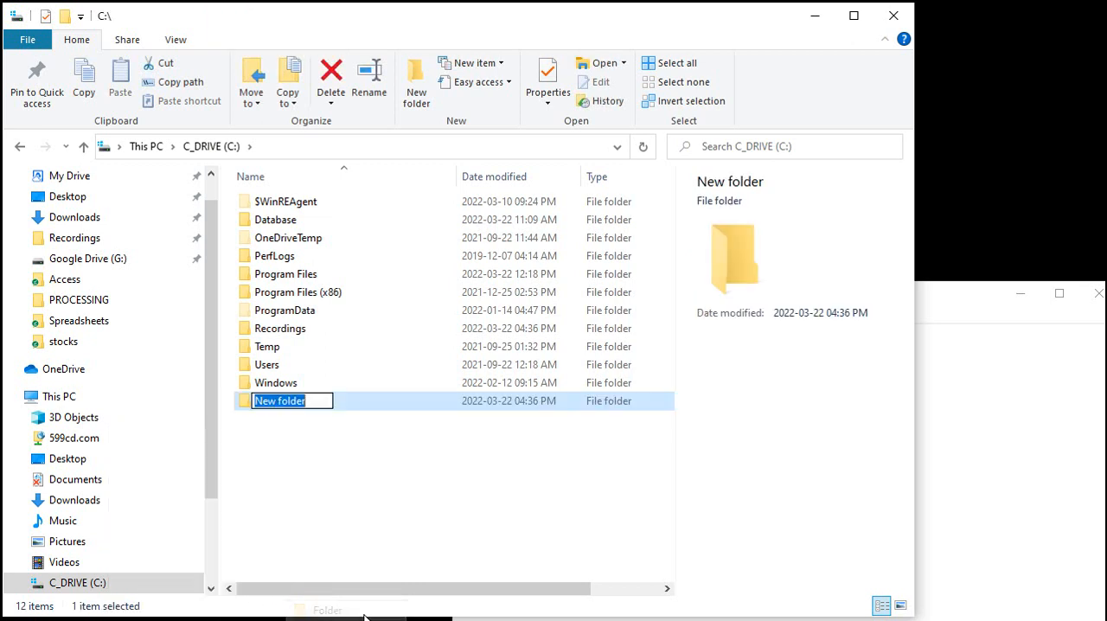
{"action": "type", "text": "Shared Folde"}
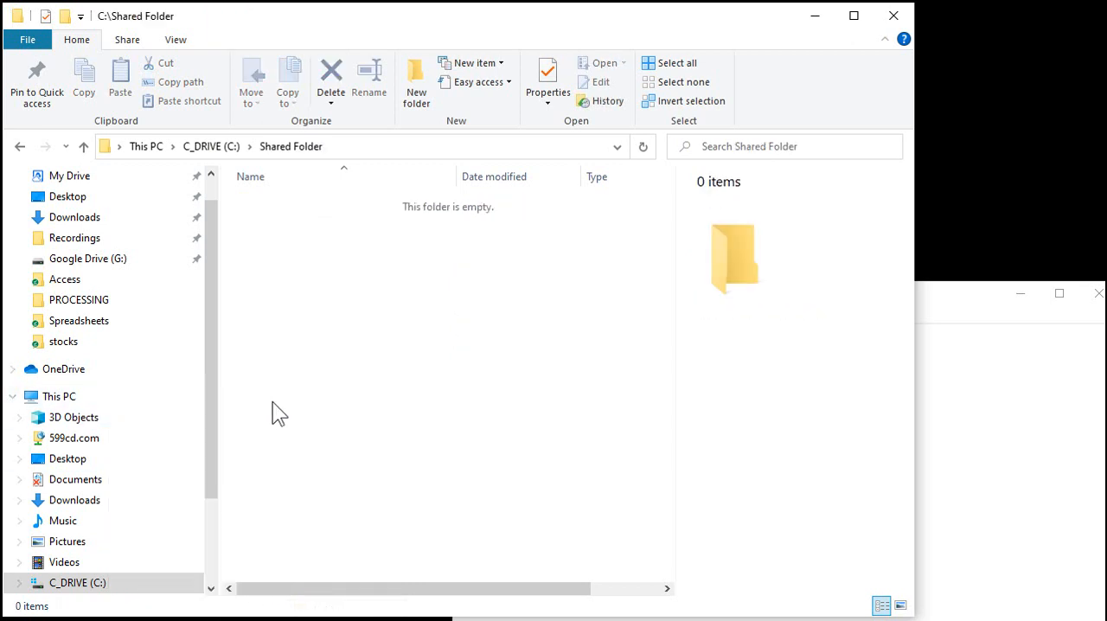
{"action": "right_click", "coordinate": [277, 412]}
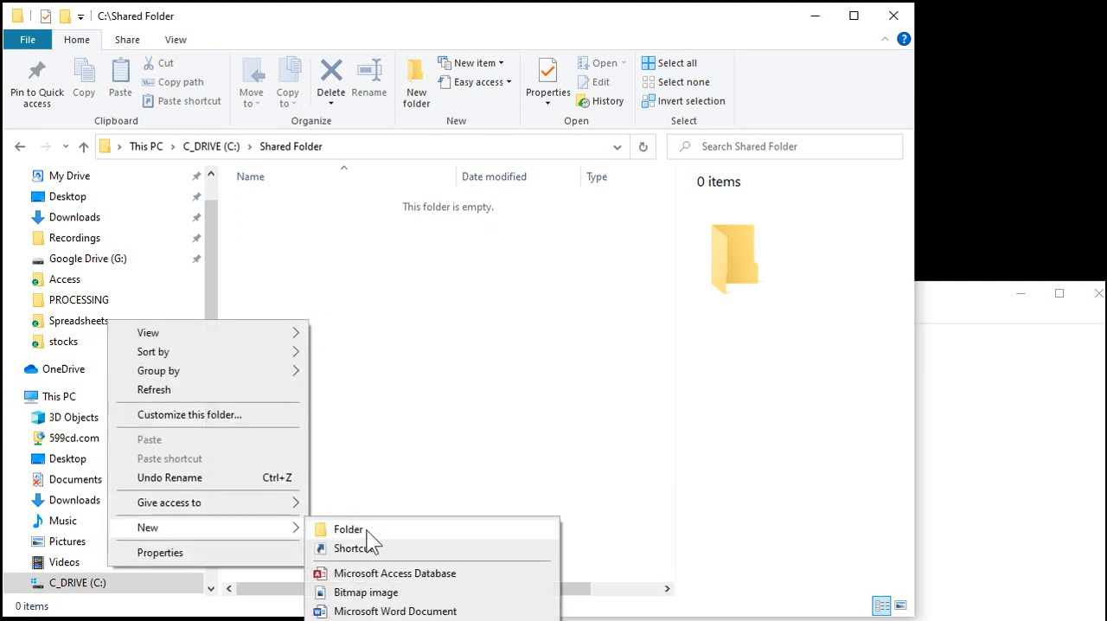
{"action": "left_click", "coordinate": [348, 528]}
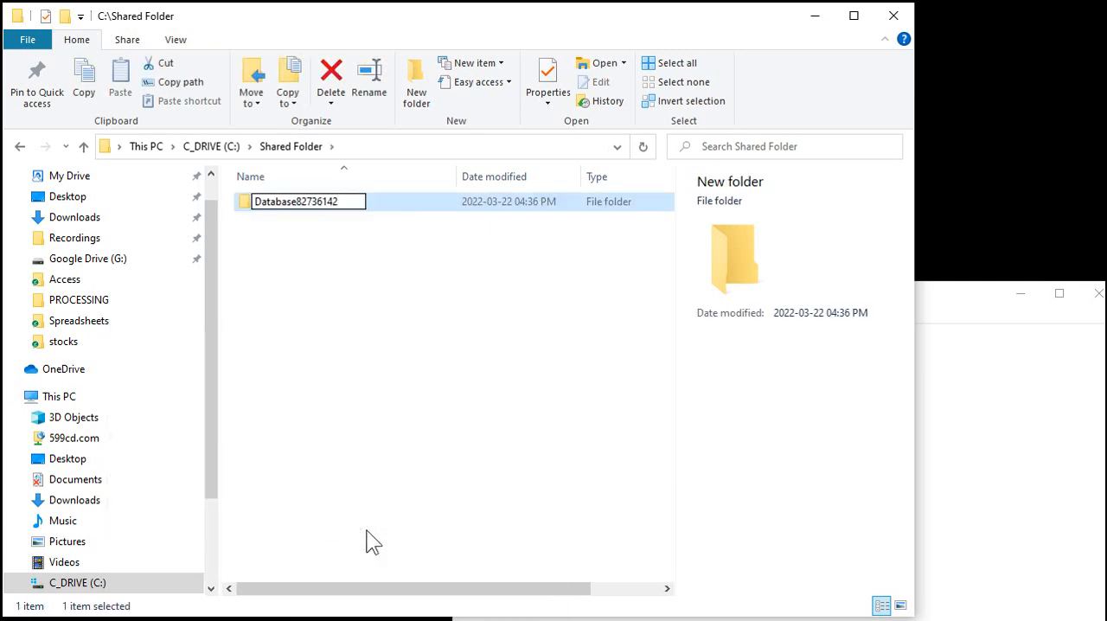
{"action": "left_click", "coordinate": [300, 275]}
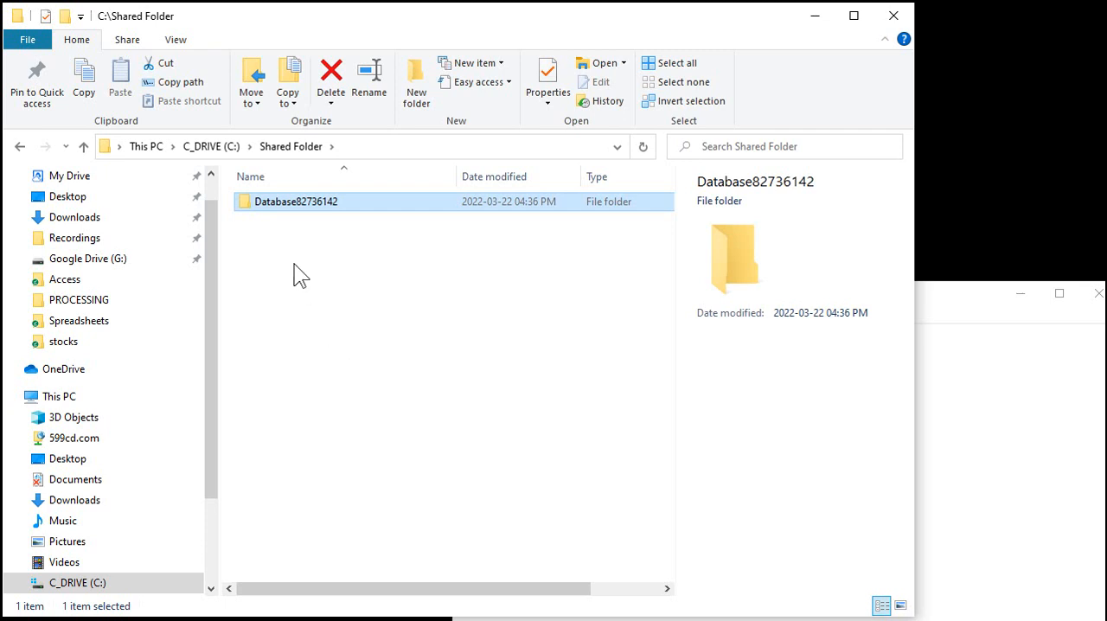
{"action": "double_click", "coordinate": [295, 201]}
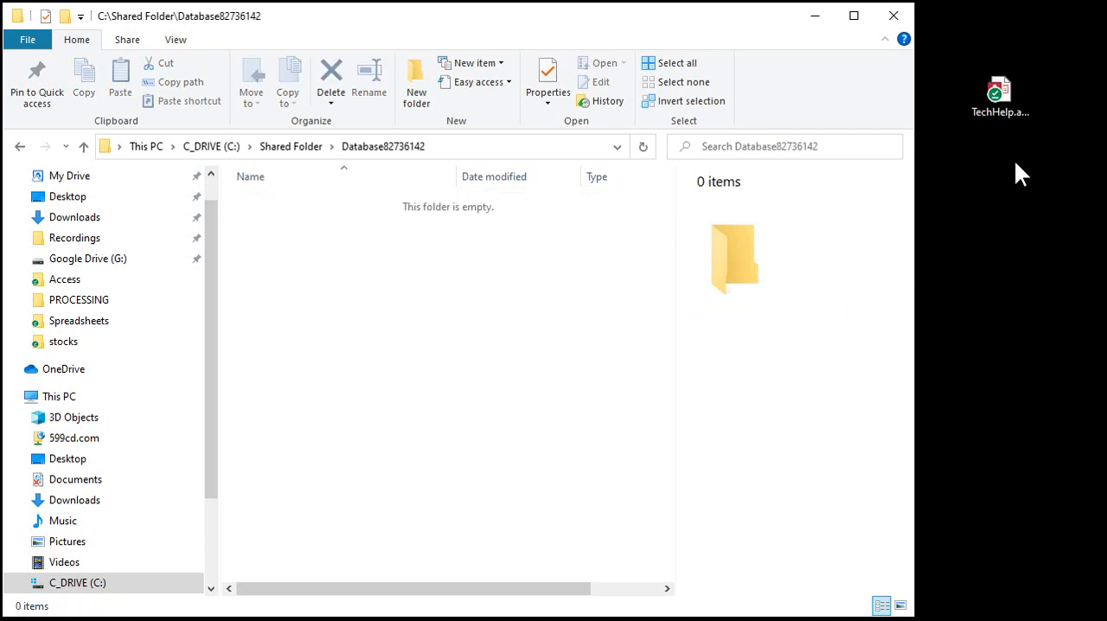
{"action": "left_click_drag", "start_coordinate": [1000, 91], "coordinate": [351, 298]}
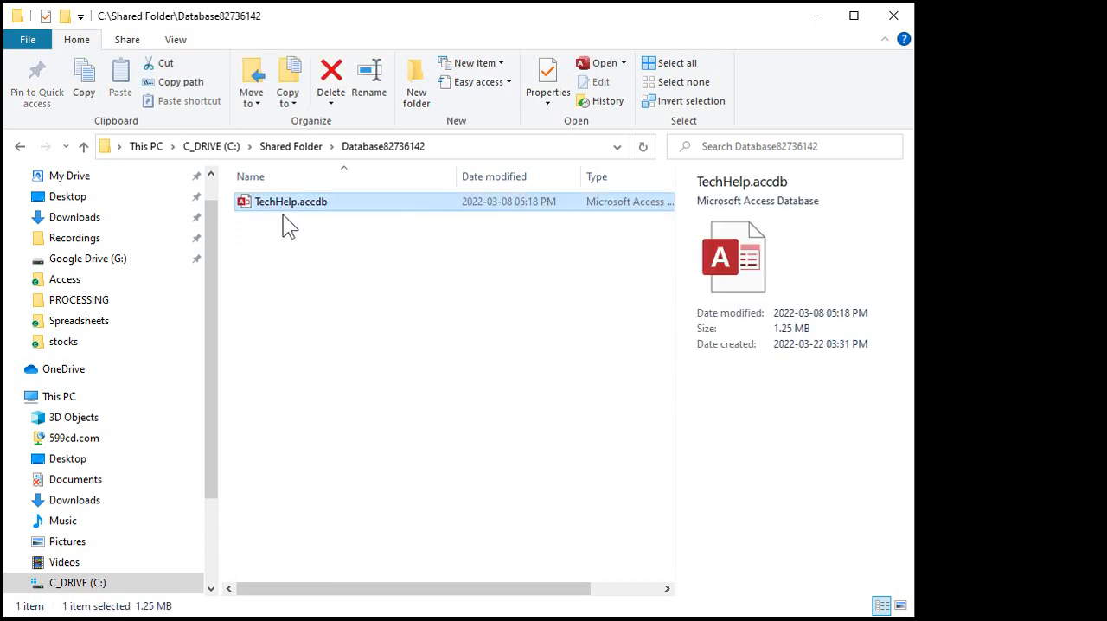
Open TechHelp.accdb and go to the Trust Center in Access Options
{"action": "double_click", "coordinate": [286, 201]}
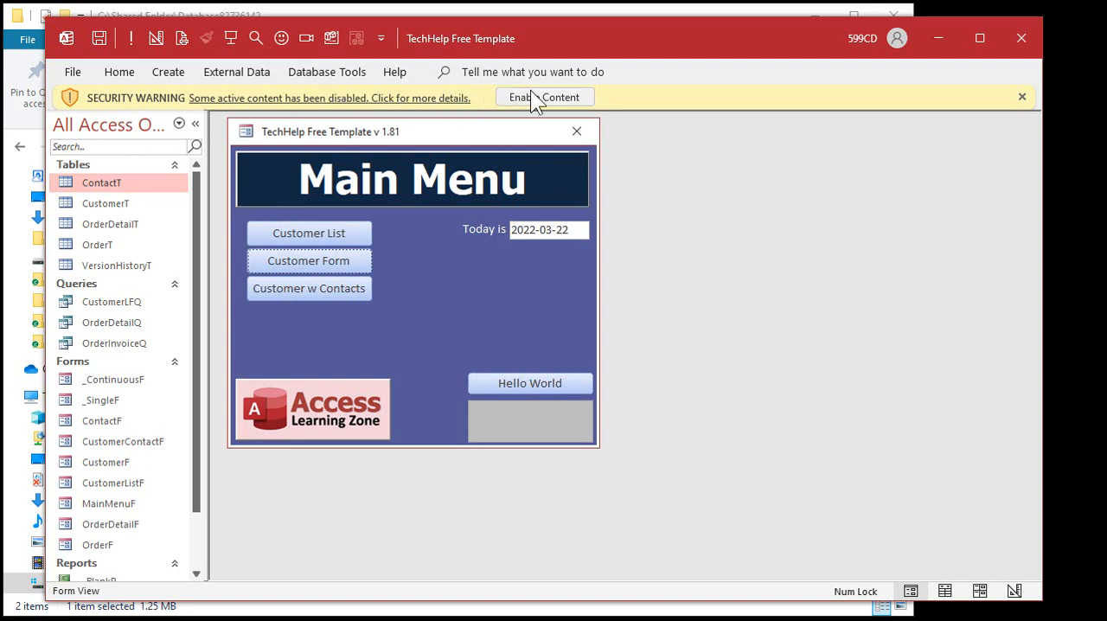
{"action": "mouse_move", "coordinate": [538, 102]}
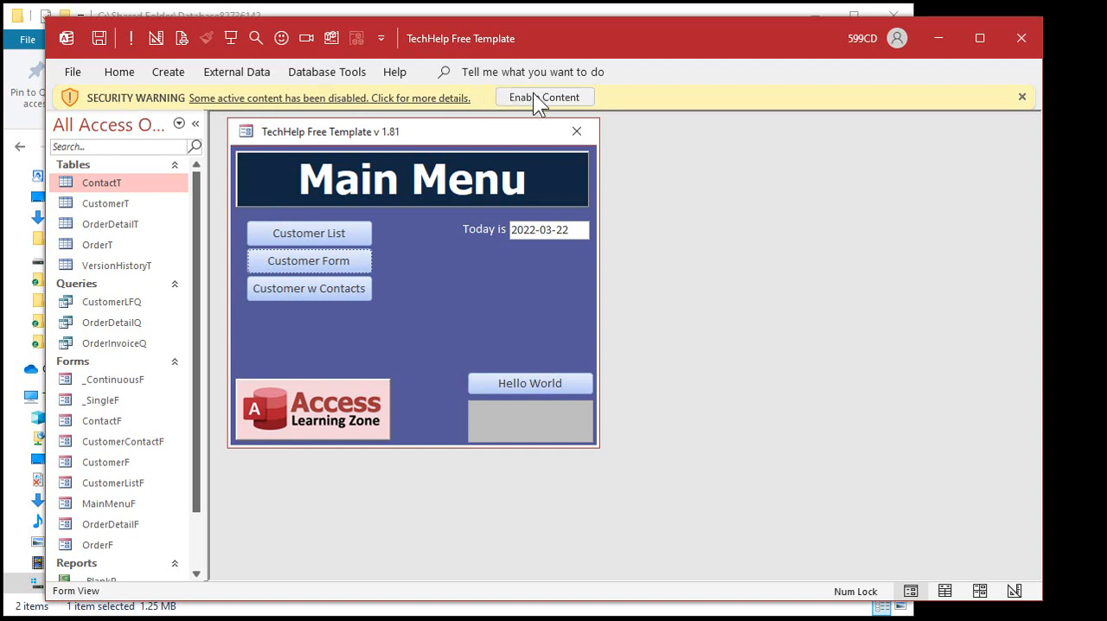
{"action": "left_click", "coordinate": [544, 96]}
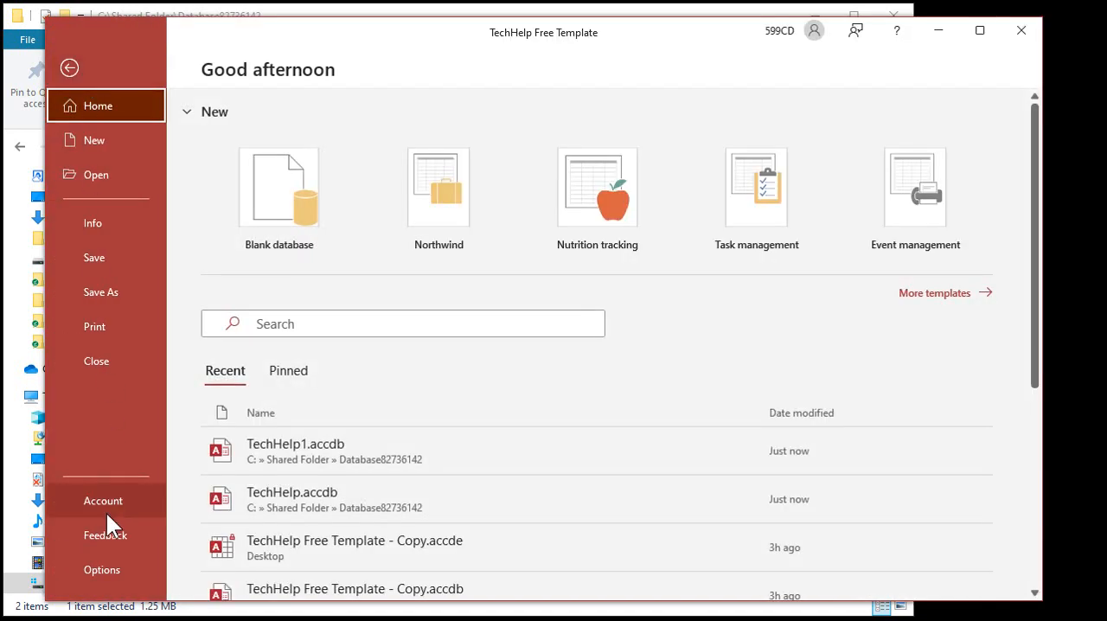
{"action": "left_click", "coordinate": [101, 570]}
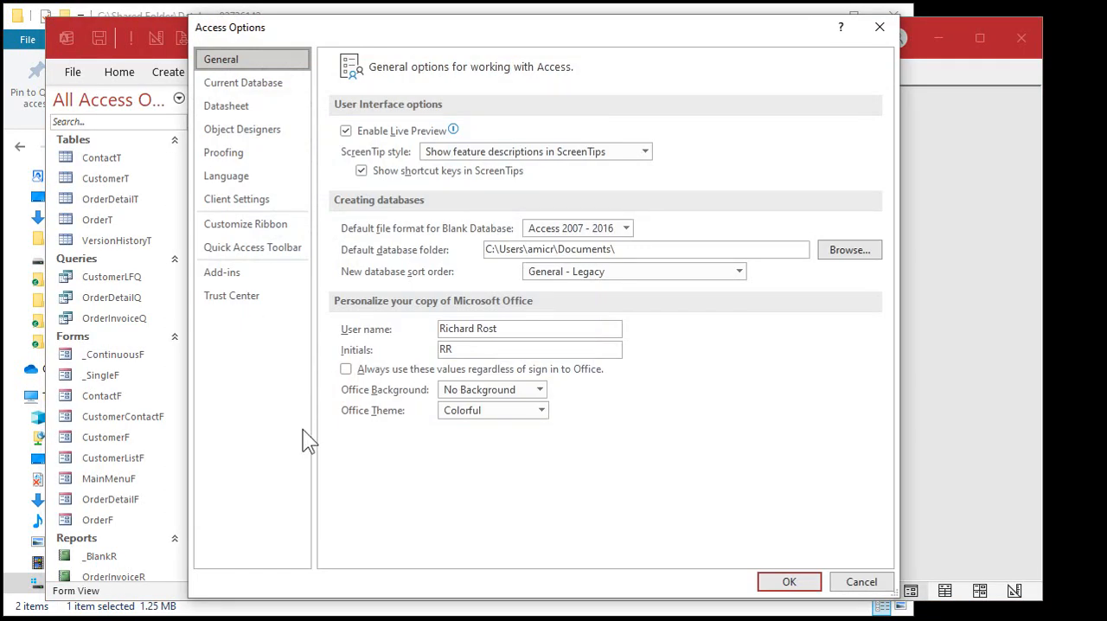
{"action": "left_click", "coordinate": [232, 295]}
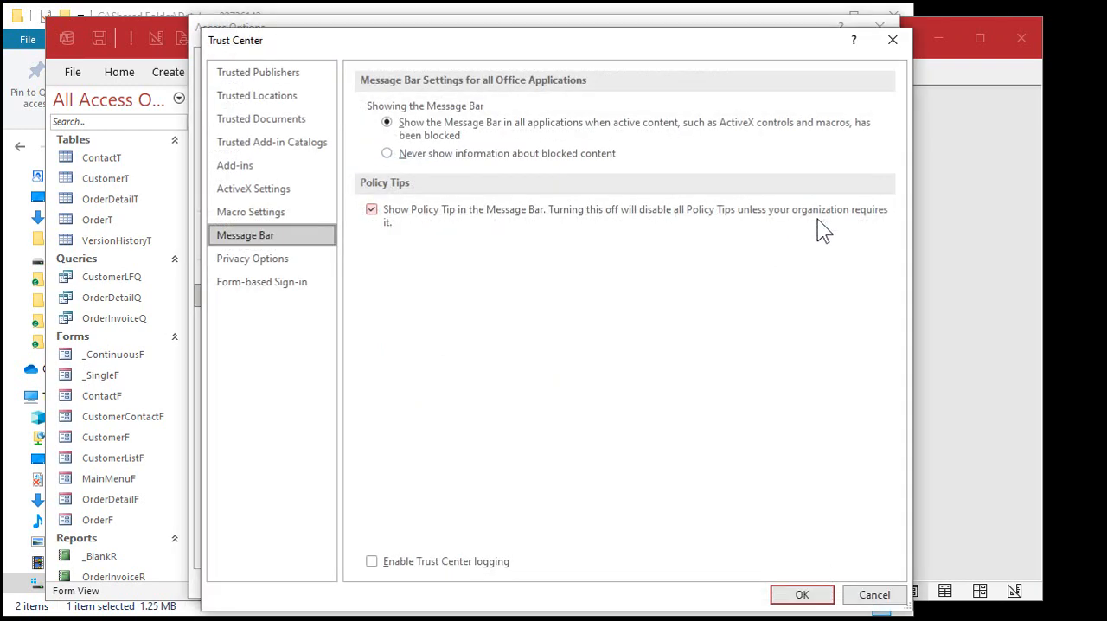
Add C:\Shared Folder\Database82736142 as a trusted location and close the options
{"action": "left_click", "coordinate": [256, 95]}
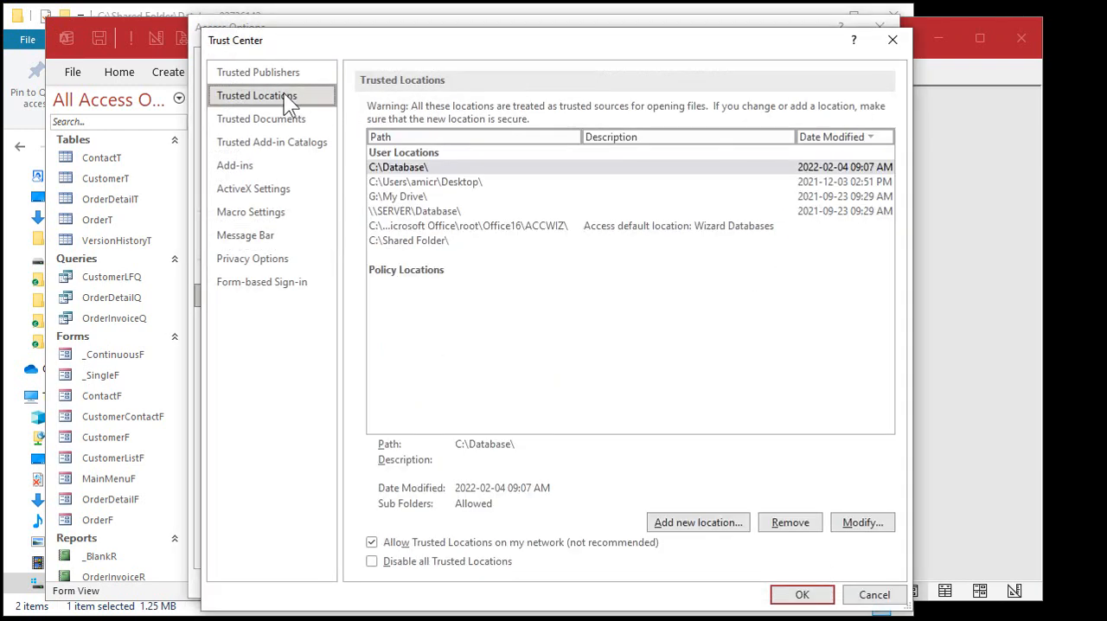
{"action": "left_click", "coordinate": [697, 522]}
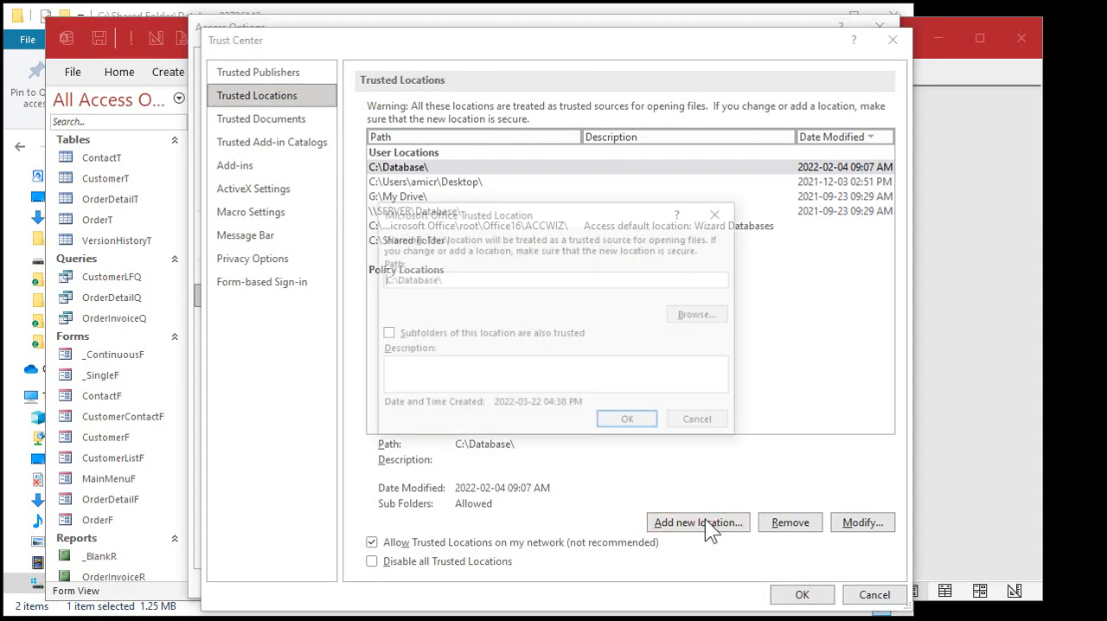
{"action": "left_click", "coordinate": [697, 315]}
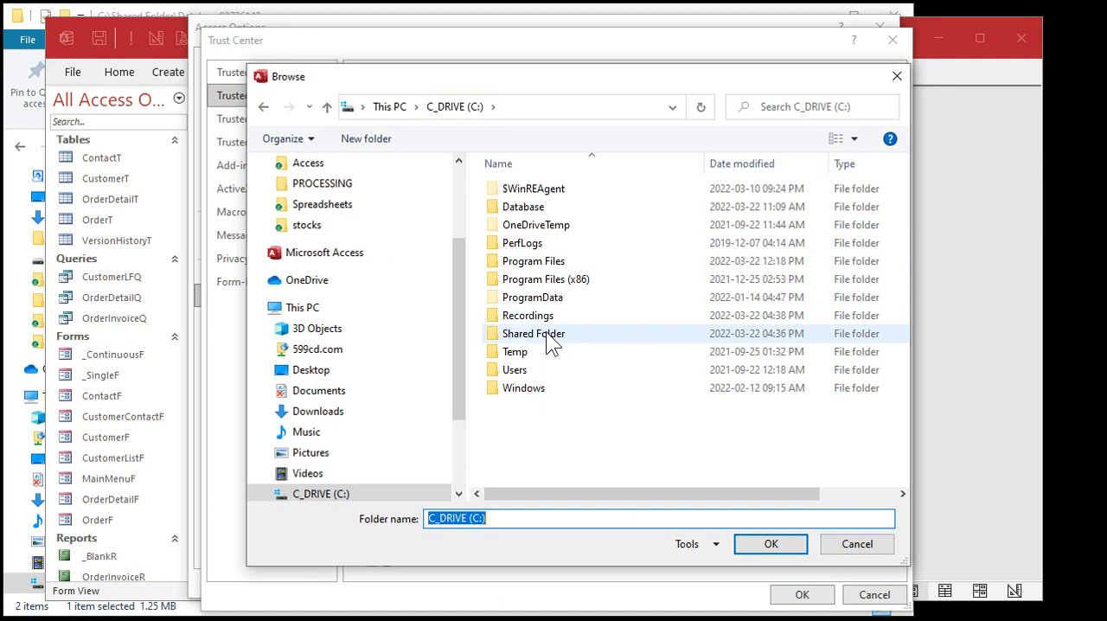
{"action": "double_click", "coordinate": [533, 333]}
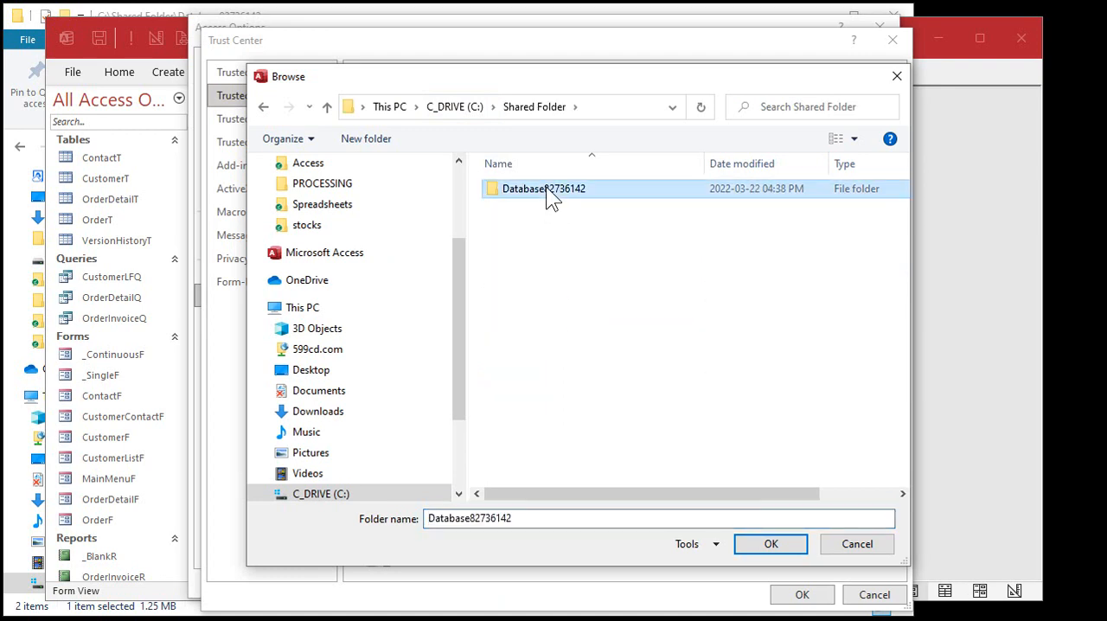
{"action": "left_click", "coordinate": [769, 543]}
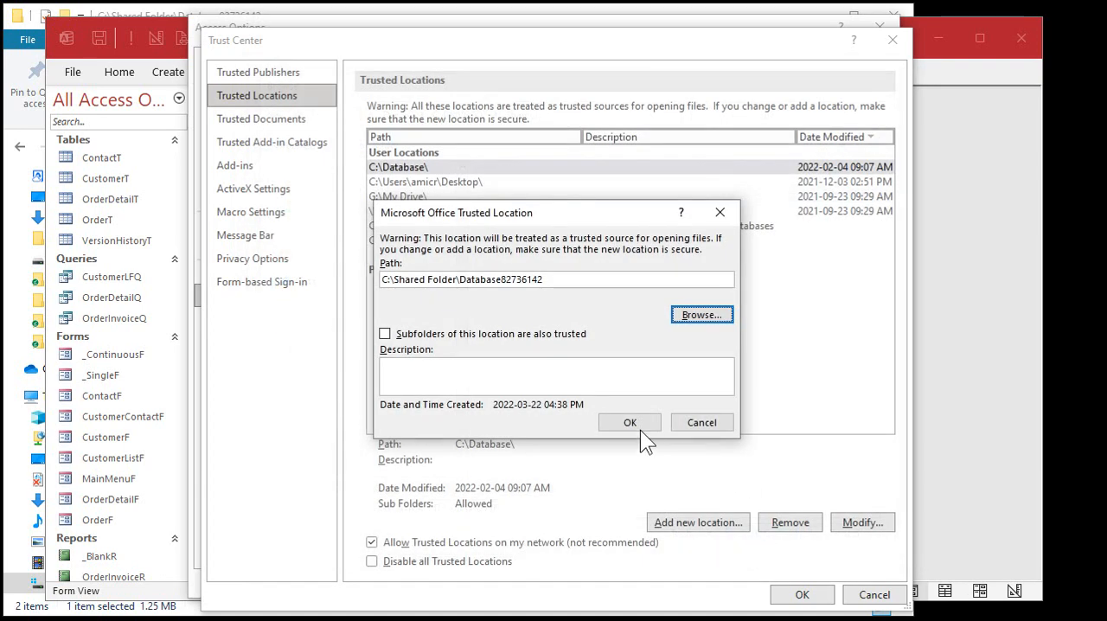
{"action": "left_click", "coordinate": [630, 422]}
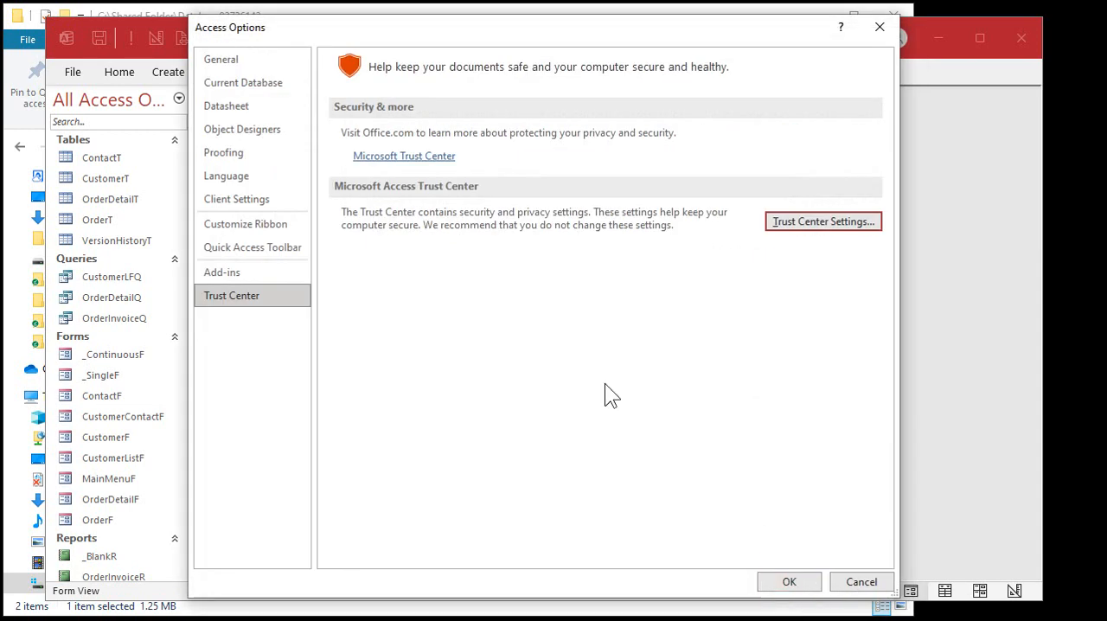
{"action": "left_click", "coordinate": [788, 580]}
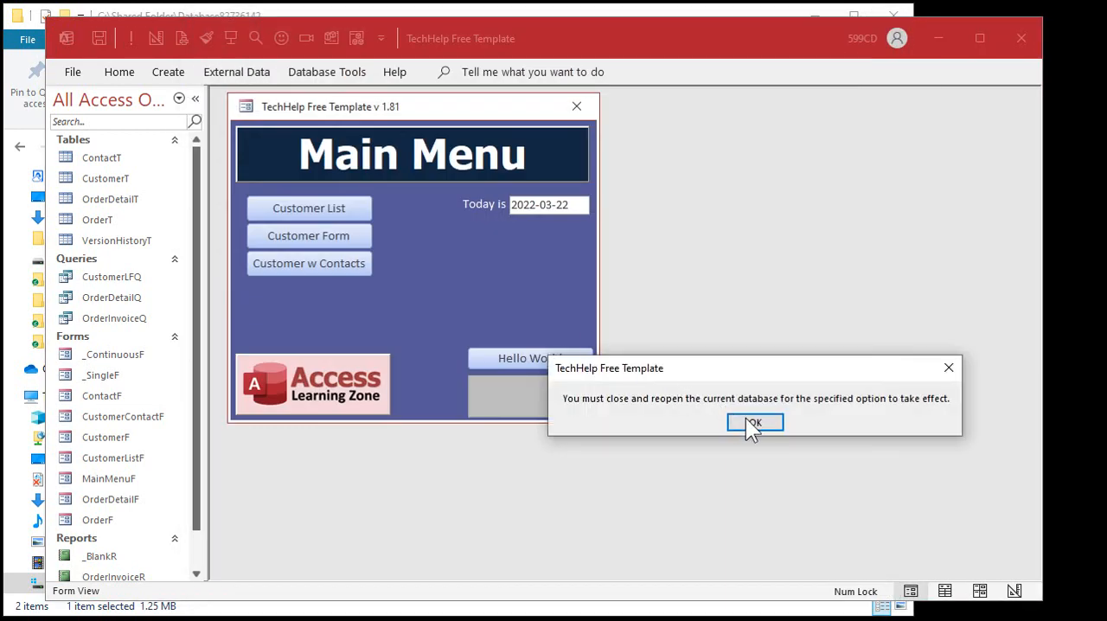
{"action": "left_click", "coordinate": [753, 423]}
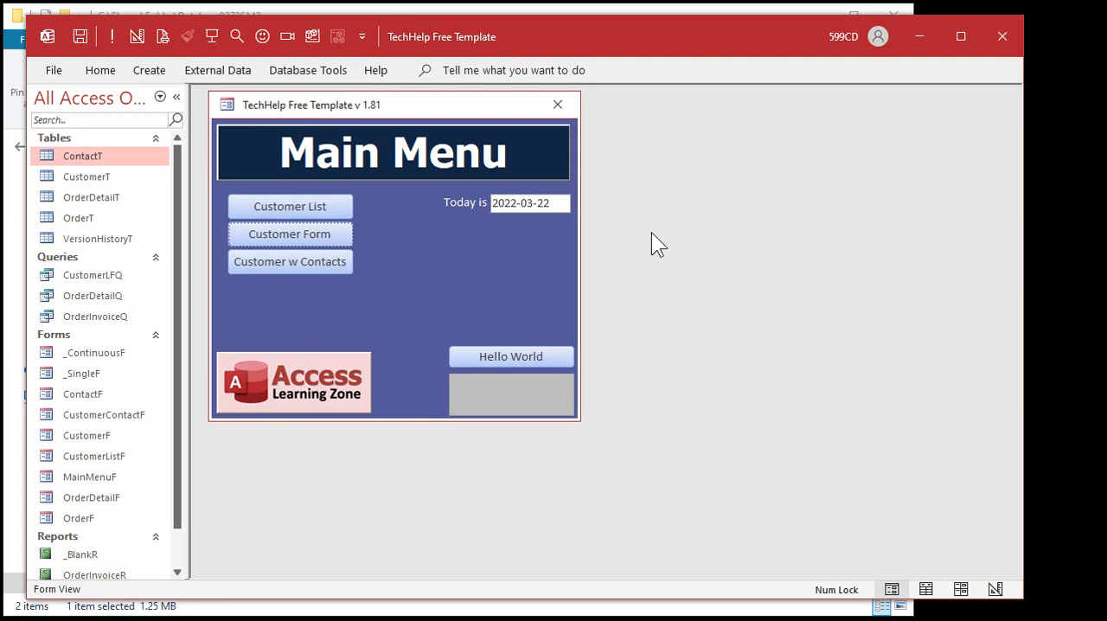
Split TechHelp, saving back end TechHelp_be.accdb in C:\Shared Folder\Database82736142
{"action": "left_click", "coordinate": [308, 70]}
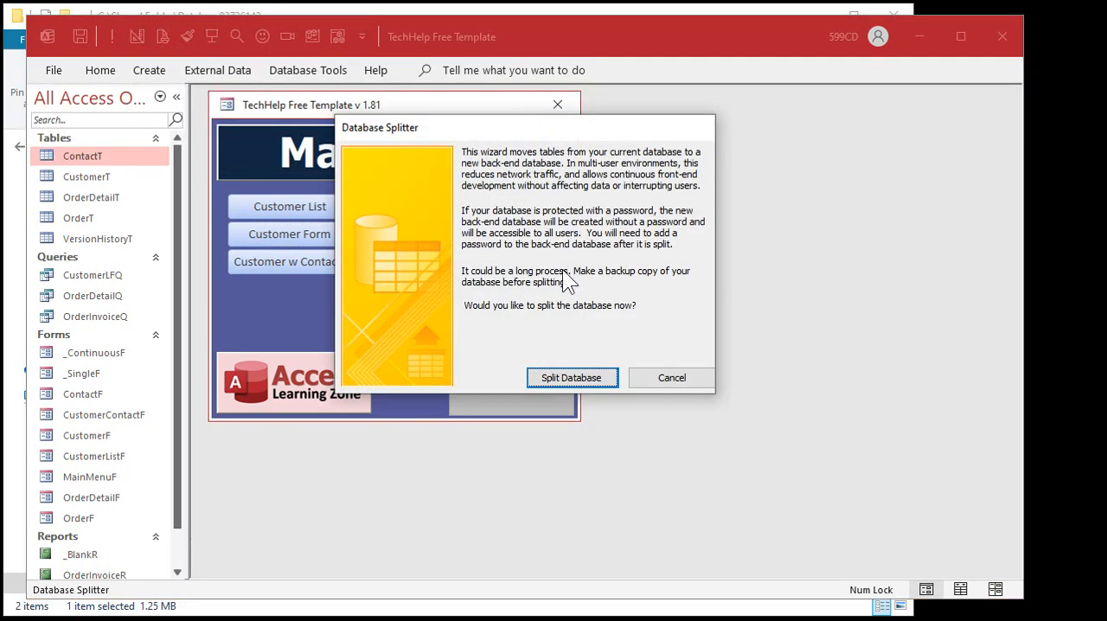
{"action": "left_click", "coordinate": [570, 378]}
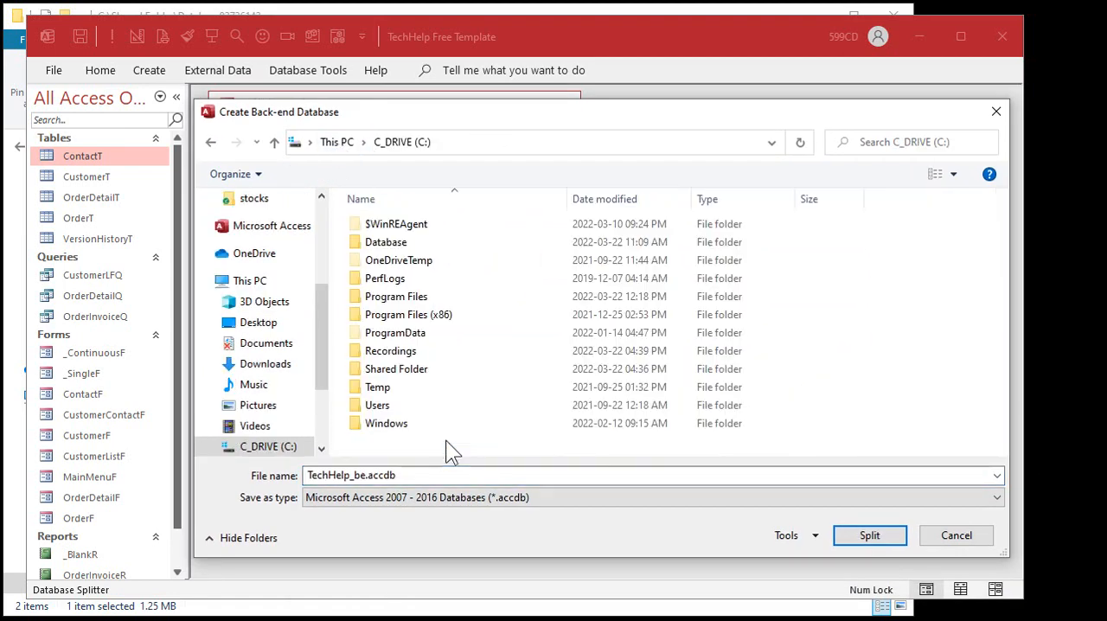
{"action": "double_click", "coordinate": [397, 368]}
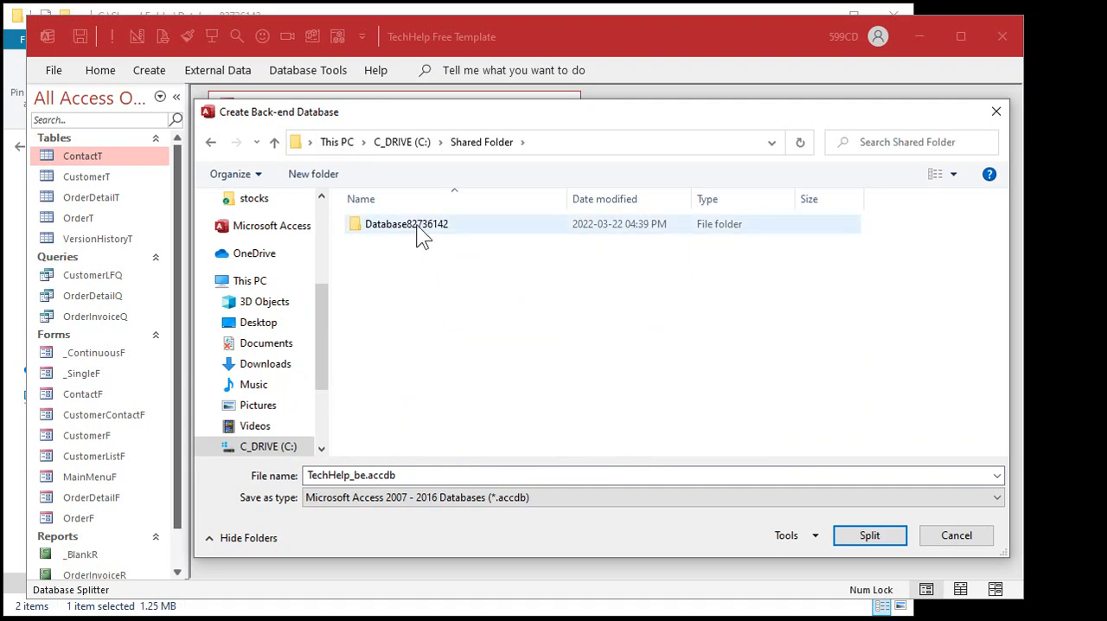
{"action": "double_click", "coordinate": [407, 223]}
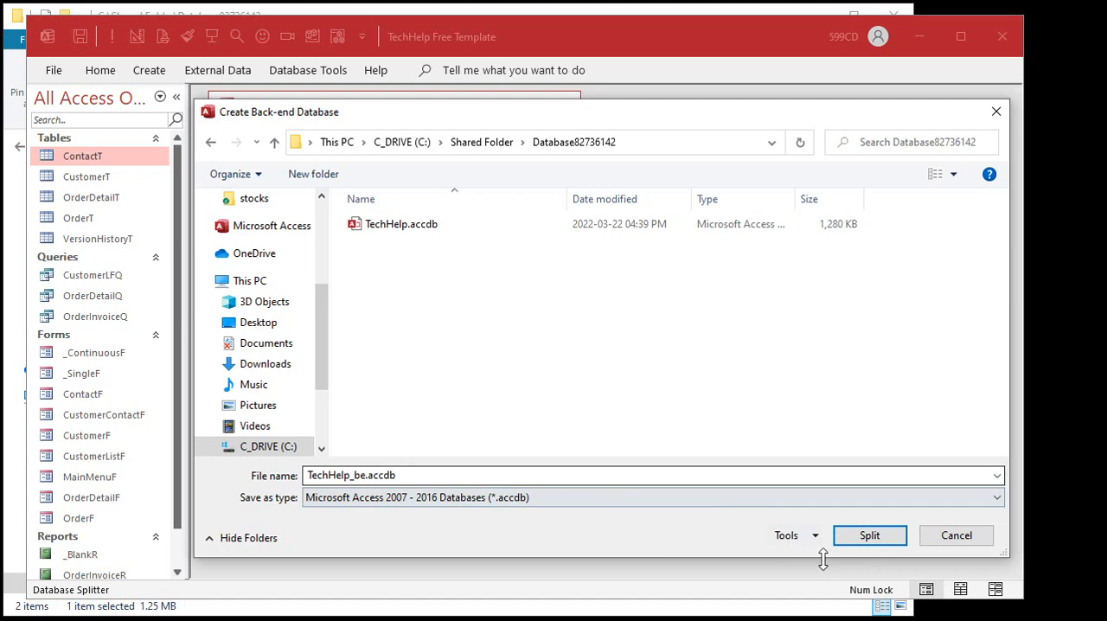
{"action": "left_click", "coordinate": [870, 534]}
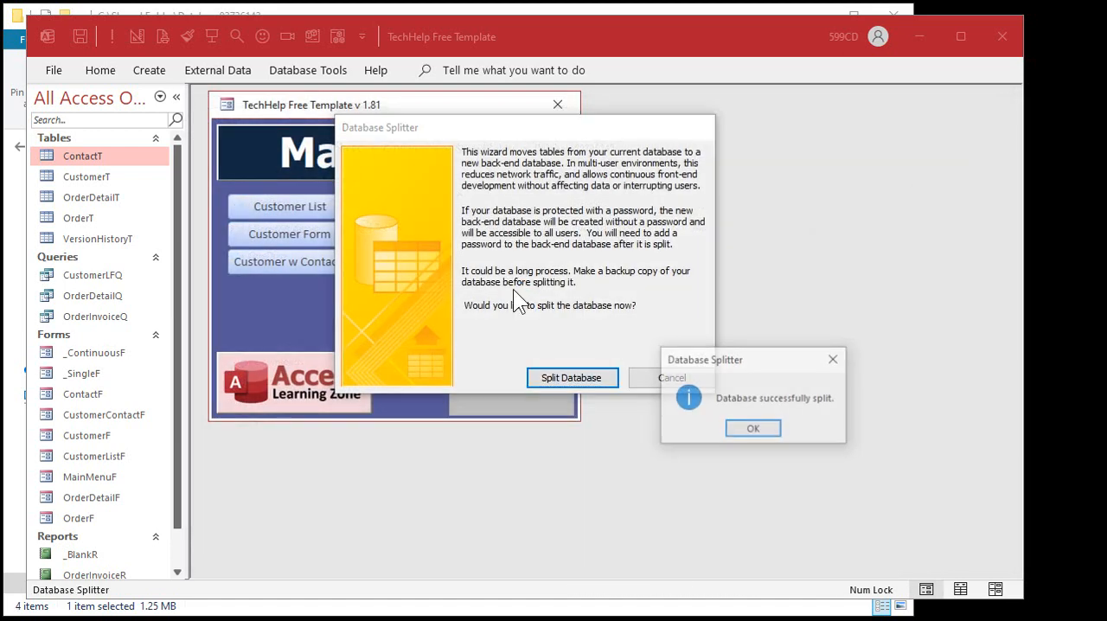
{"action": "left_click", "coordinate": [753, 428]}
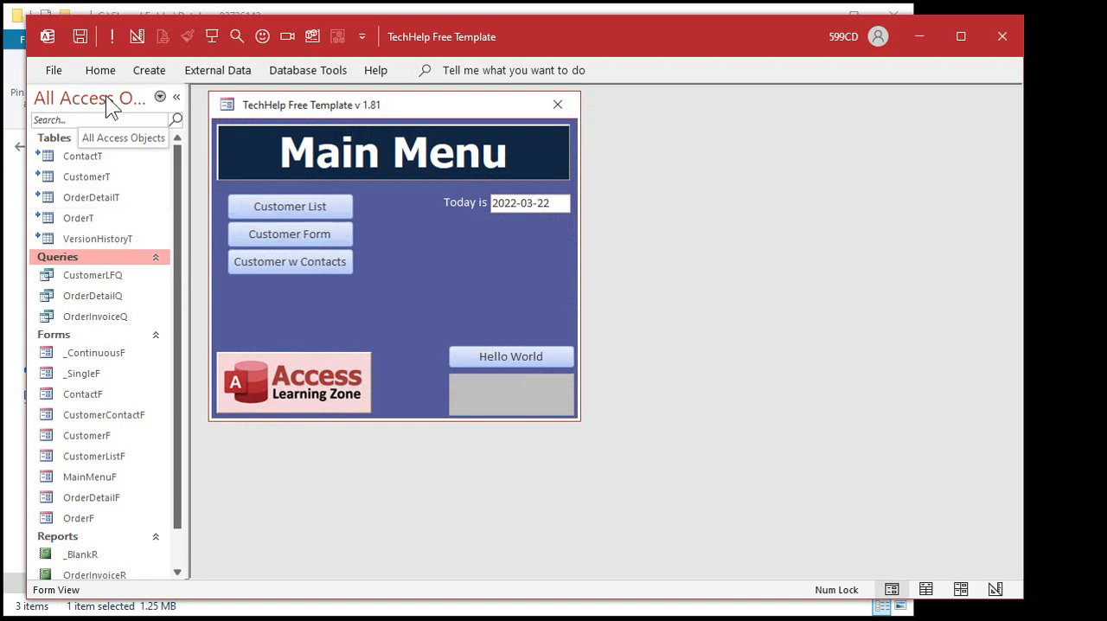
{"action": "mouse_move", "coordinate": [91, 197]}
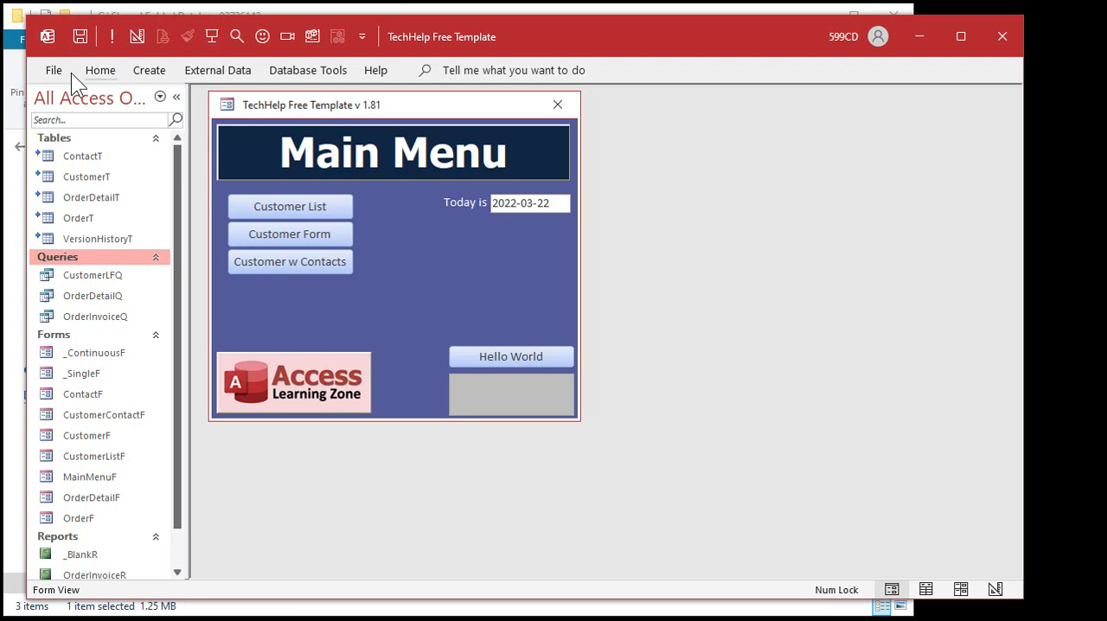
Open the File backstage for the split TechHelp front end
{"action": "left_click", "coordinate": [53, 70]}
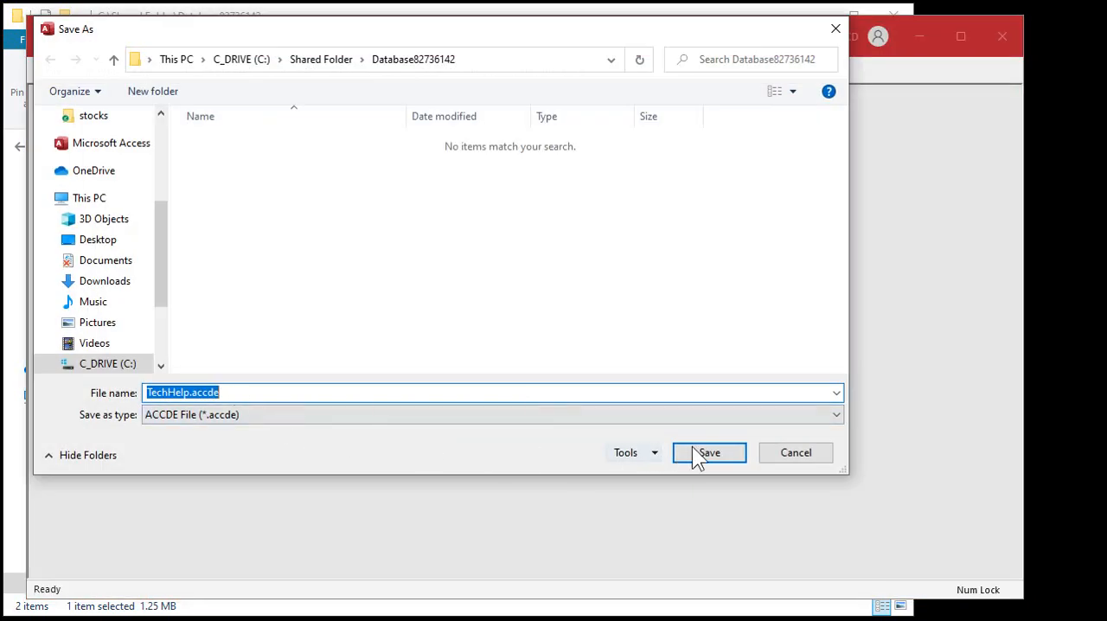
Make ACCDE, saving TechHelp.accde into the Database82736142 folder
{"action": "left_click", "coordinate": [709, 453]}
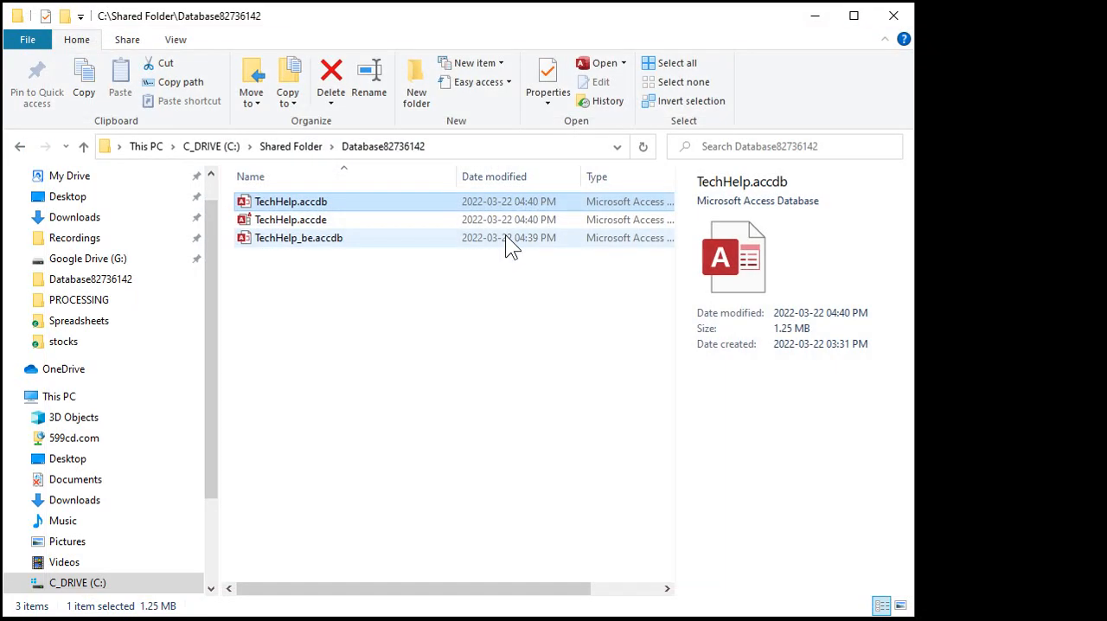
Test-open TechHelp.accde from Database82736142, then close it
{"action": "left_click", "coordinate": [290, 202]}
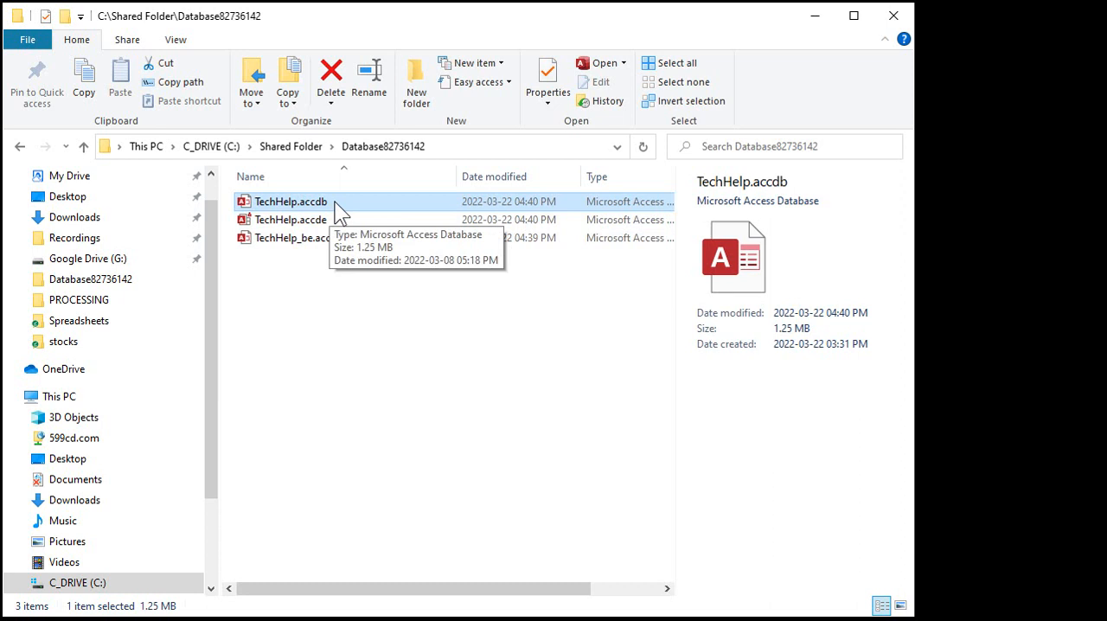
{"action": "left_click", "coordinate": [290, 219]}
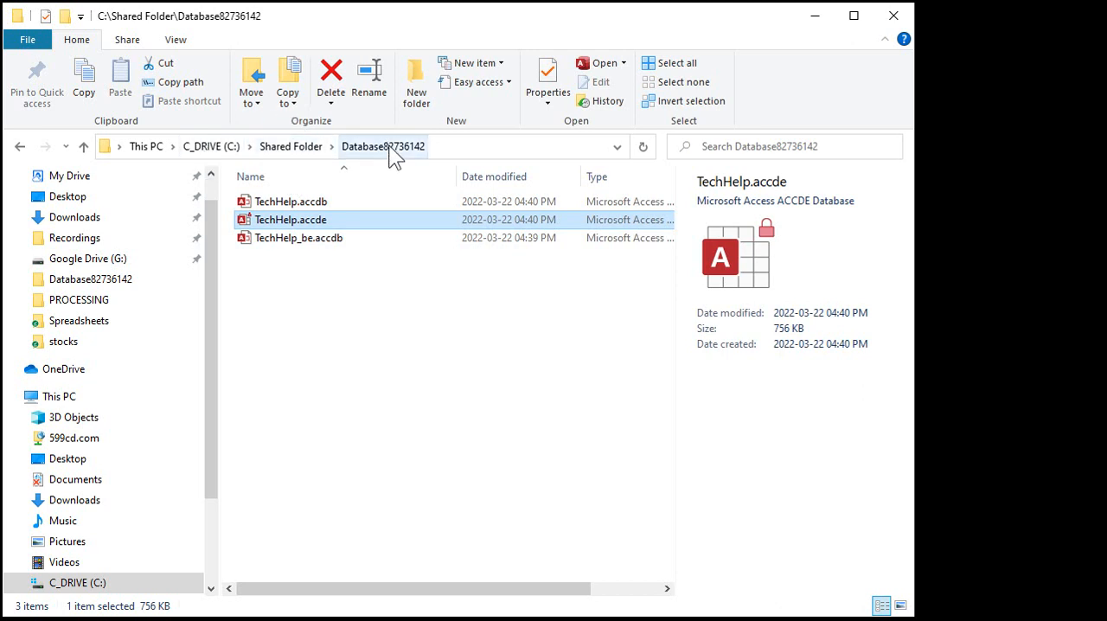
{"action": "double_click", "coordinate": [290, 219]}
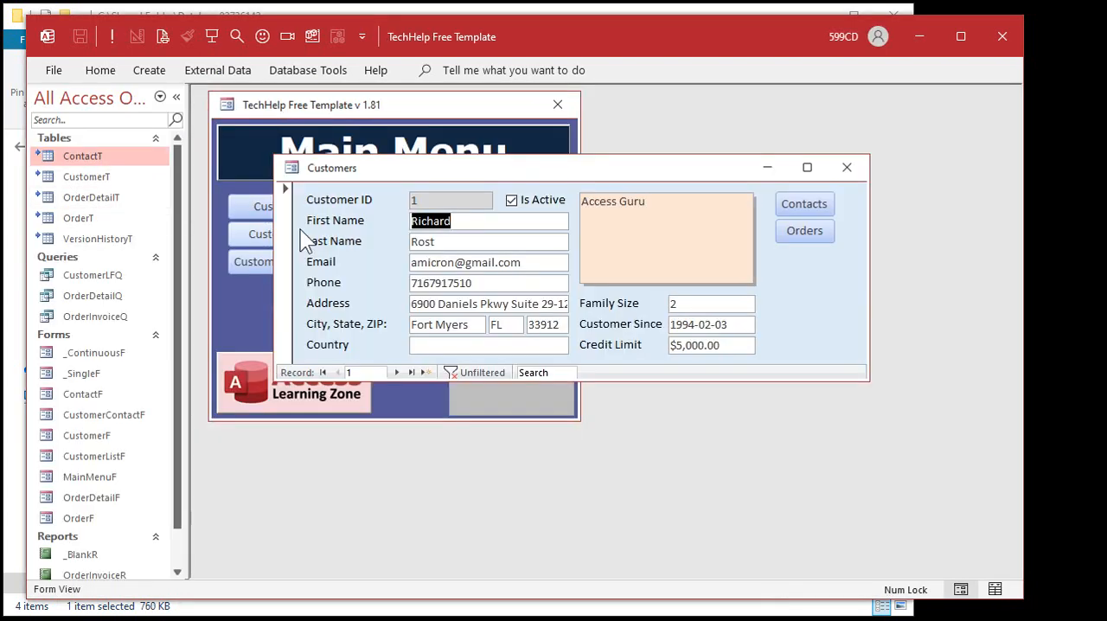
{"action": "left_click", "coordinate": [847, 167]}
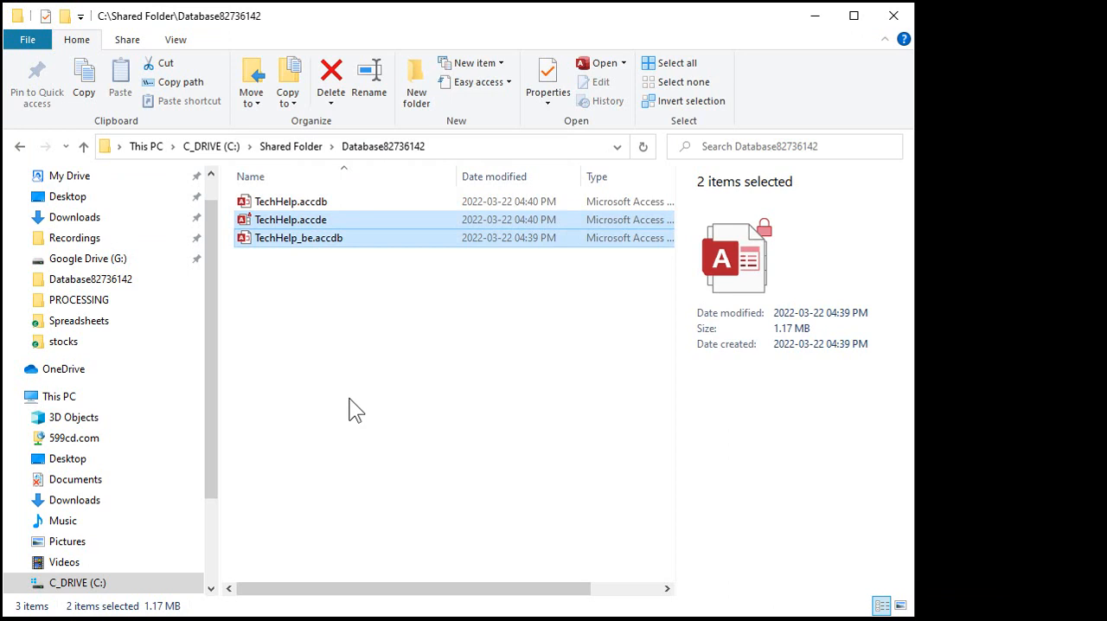
{"action": "mouse_move", "coordinate": [302, 214]}
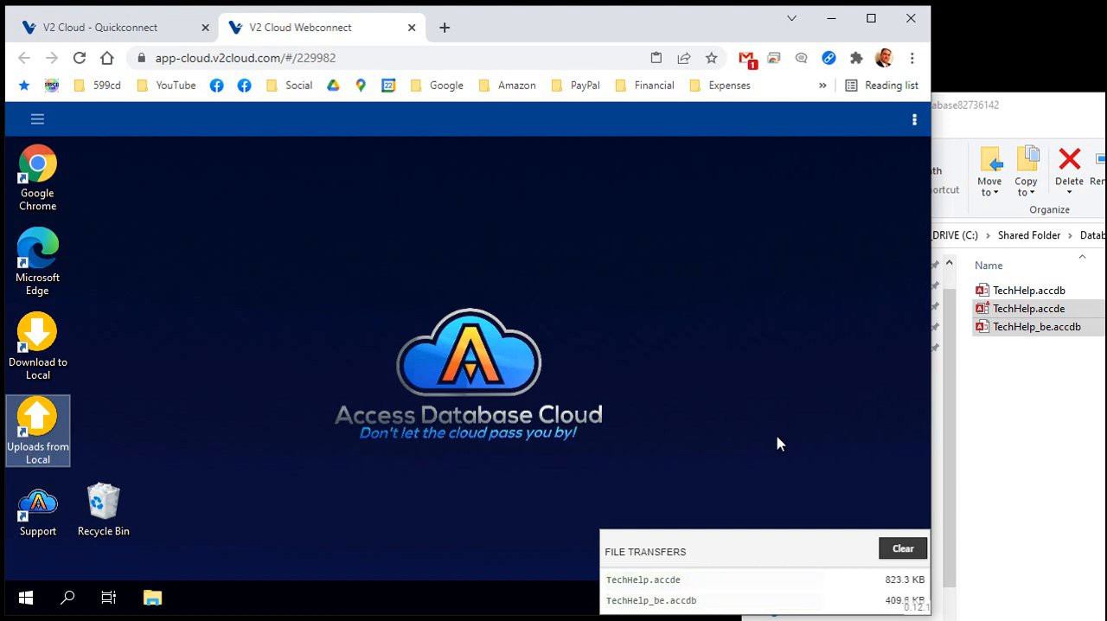
{"action": "mouse_move", "coordinate": [746, 526]}
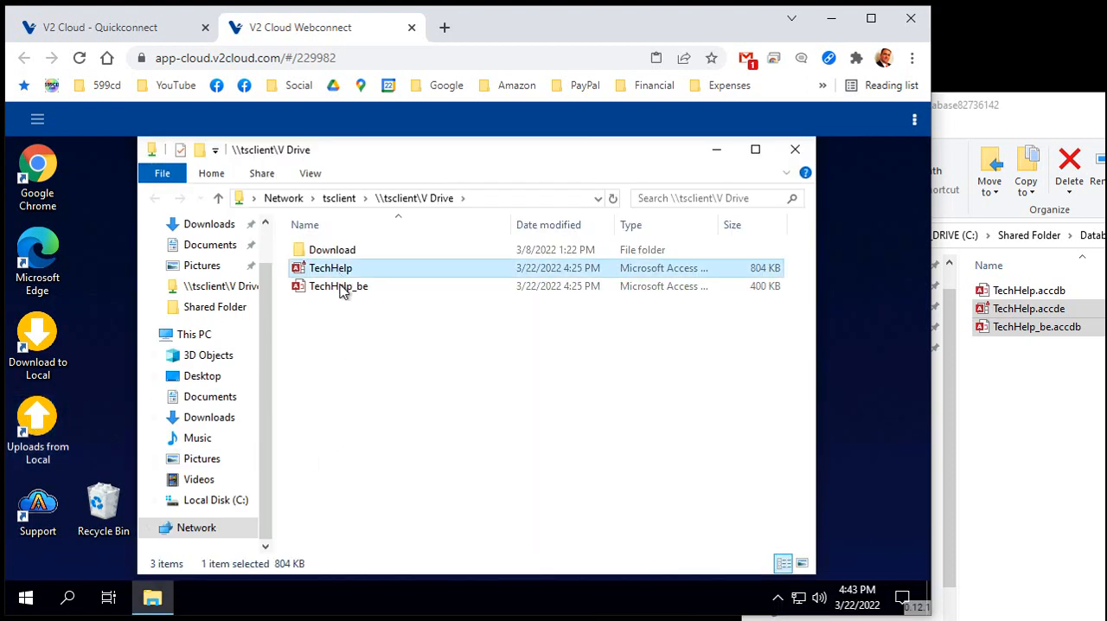
Select the uploaded TechHelp.accde and TechHelp_be.accdb, and turn on file name extensions
{"action": "left_click", "coordinate": [339, 286]}
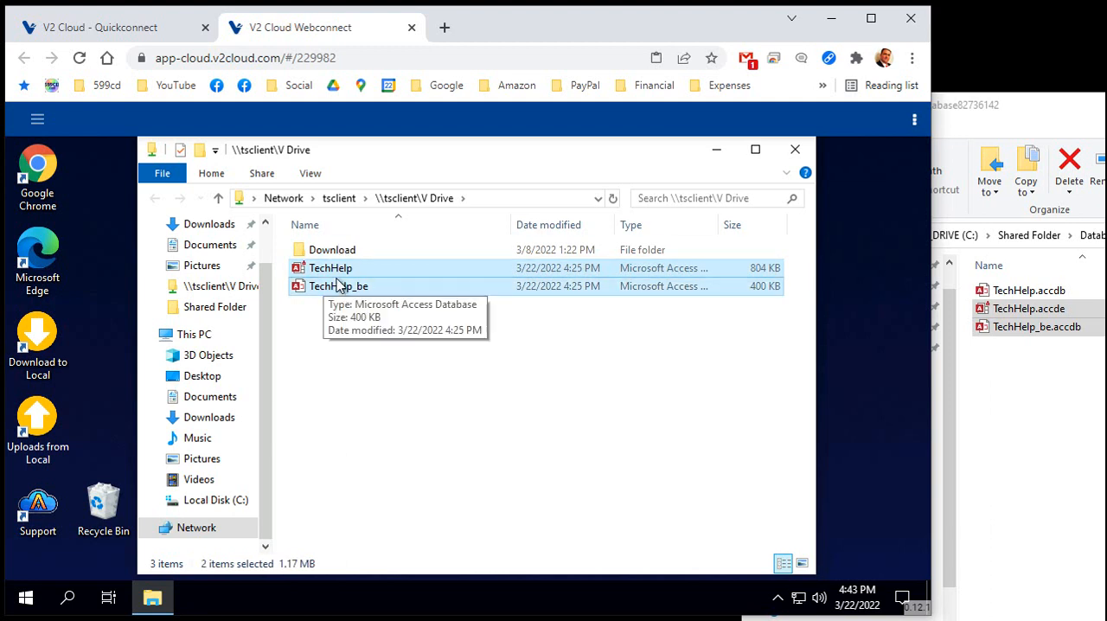
{"action": "mouse_move", "coordinate": [375, 267]}
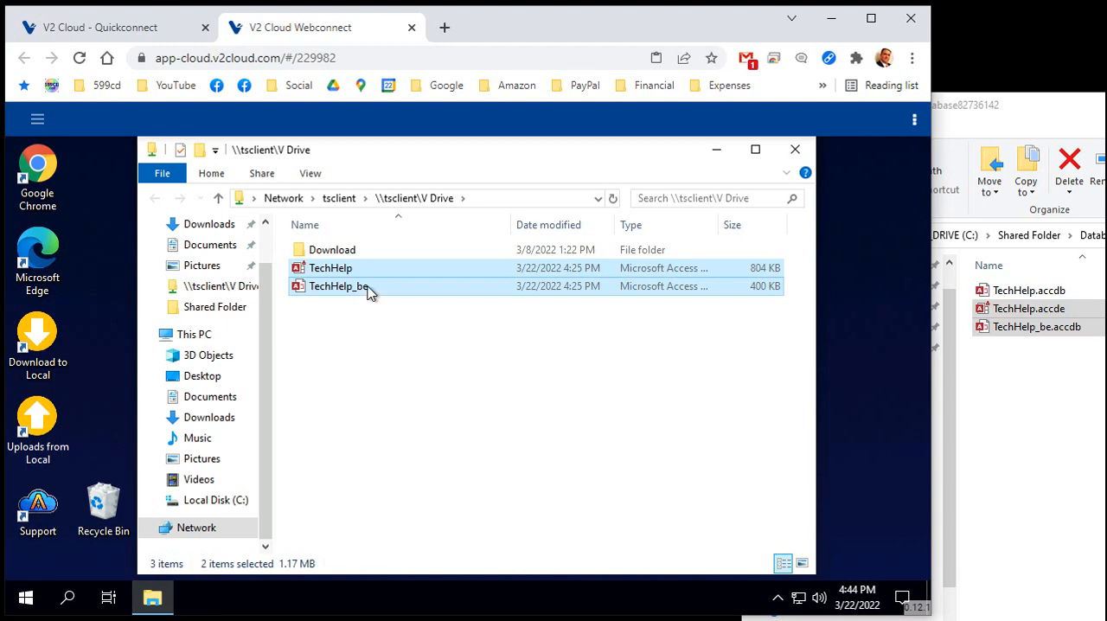
{"action": "mouse_move", "coordinate": [391, 318]}
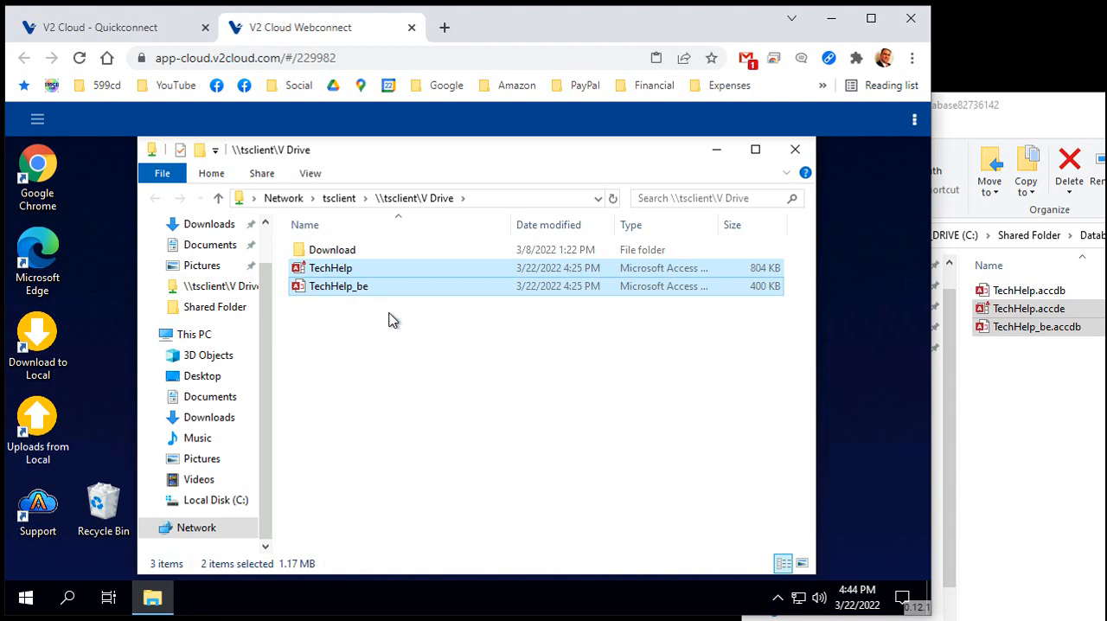
{"action": "left_click", "coordinate": [309, 173]}
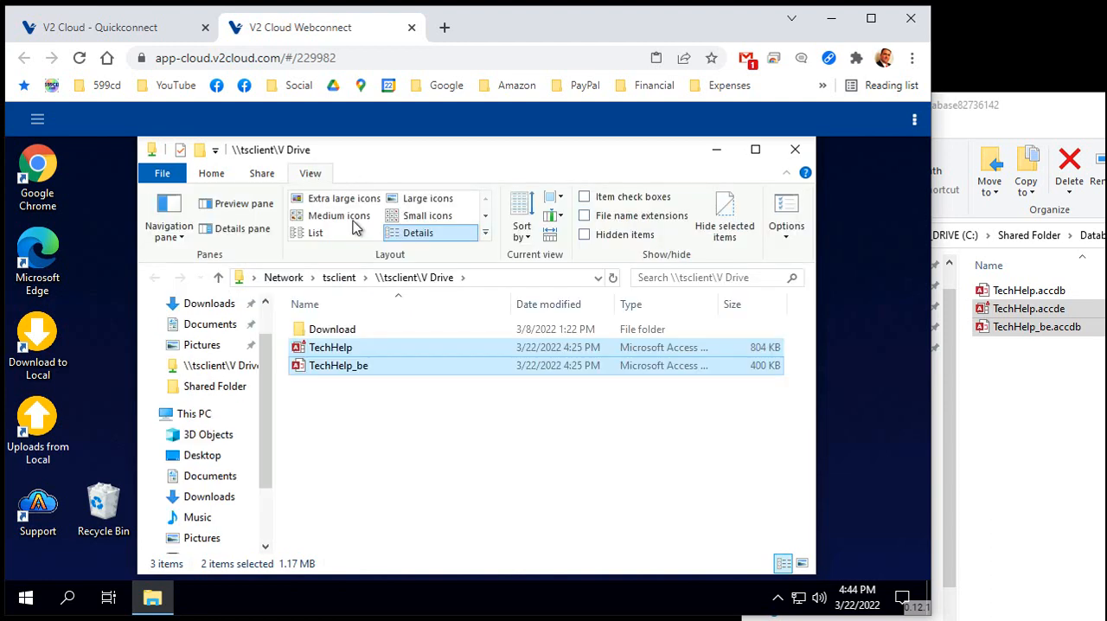
{"action": "left_click", "coordinate": [585, 215]}
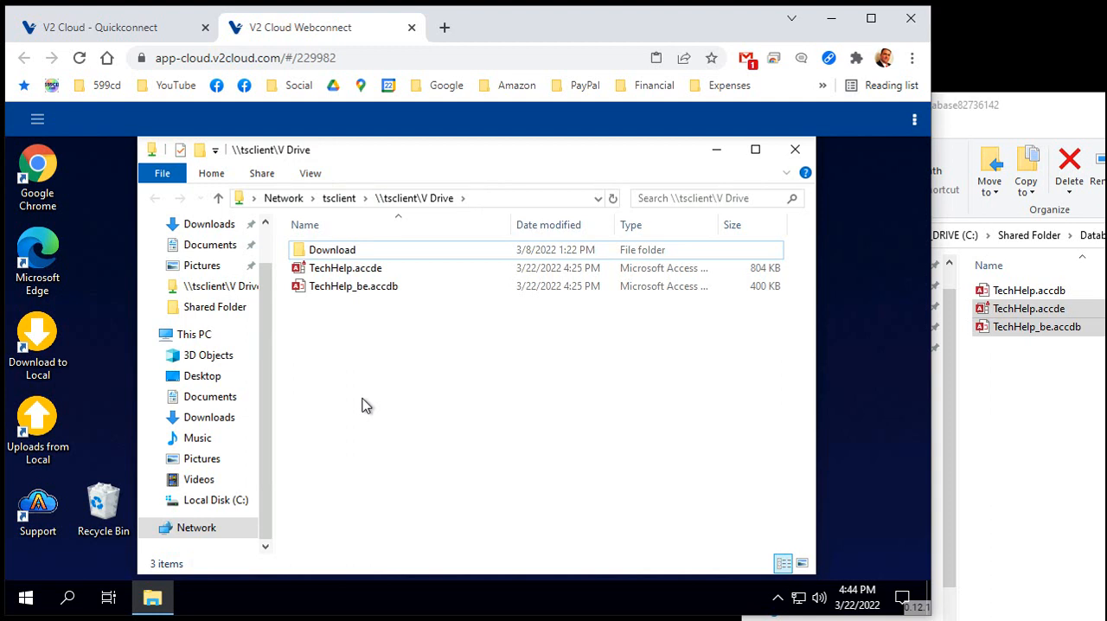
Paste TechHelp.accde and TechHelp_be.accdb into C:\Shared Folder\Database82736142, then select the front end for the desktop
{"action": "left_click", "coordinate": [345, 267]}
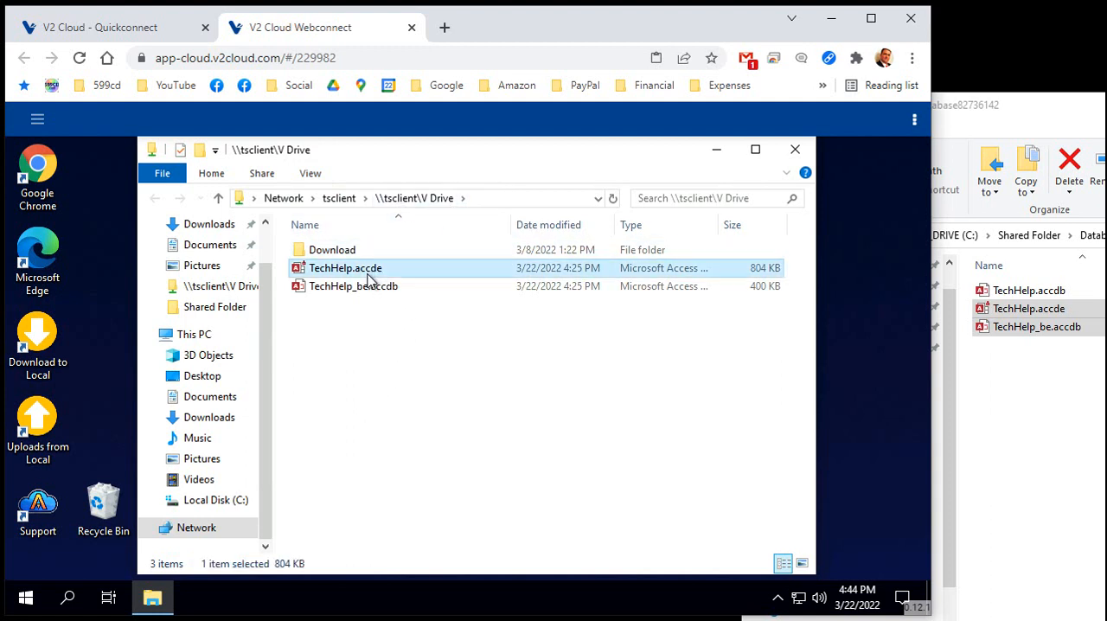
{"action": "left_click", "coordinate": [354, 285]}
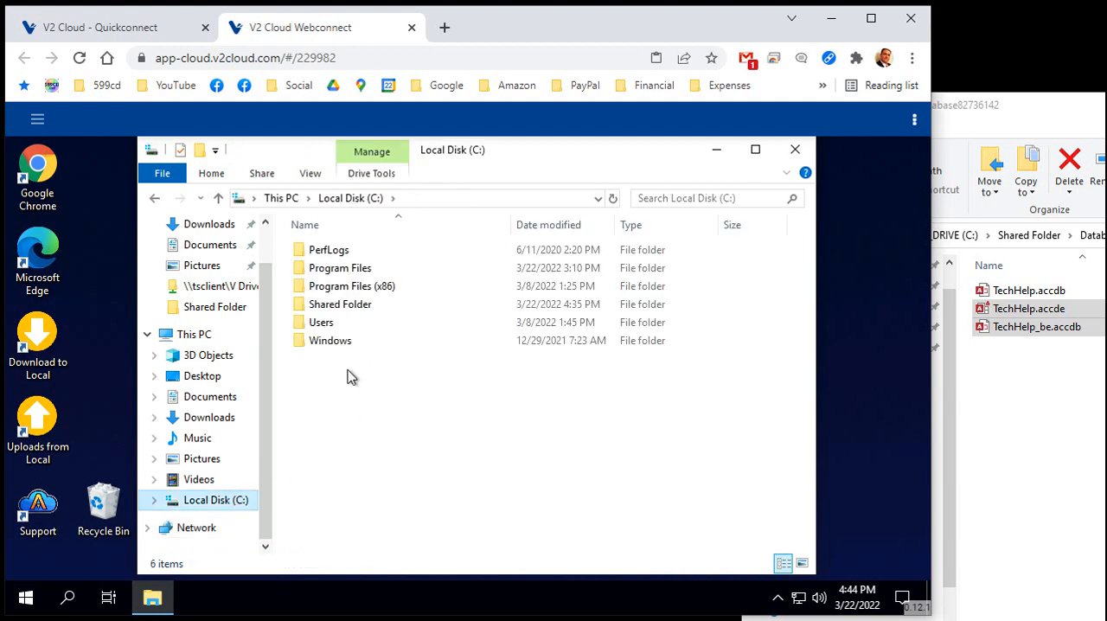
{"action": "double_click", "coordinate": [340, 303]}
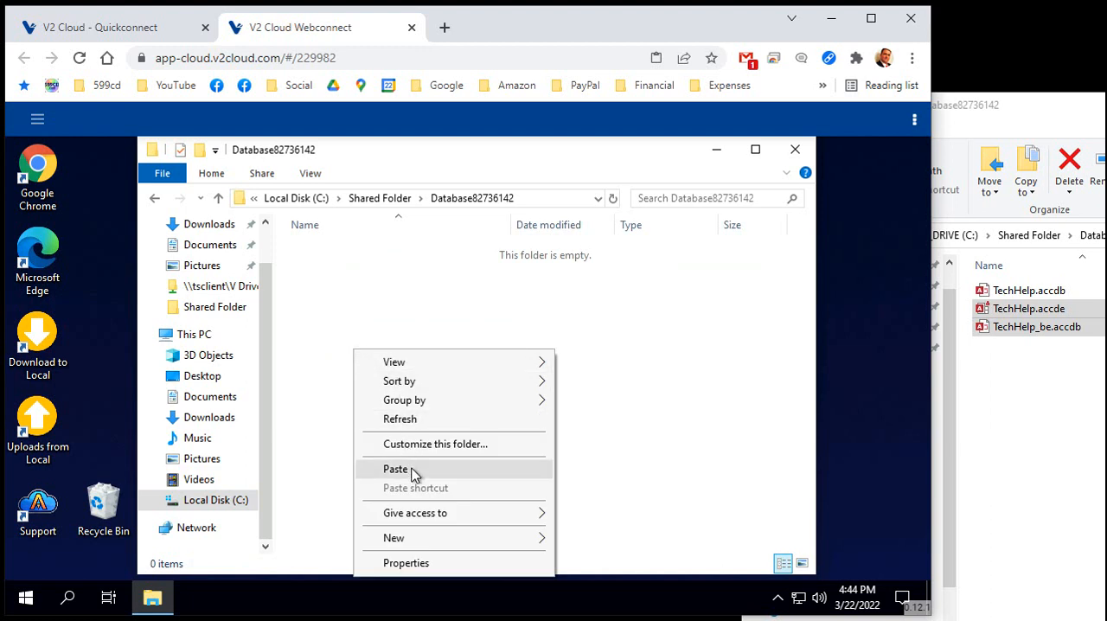
{"action": "left_click", "coordinate": [395, 469]}
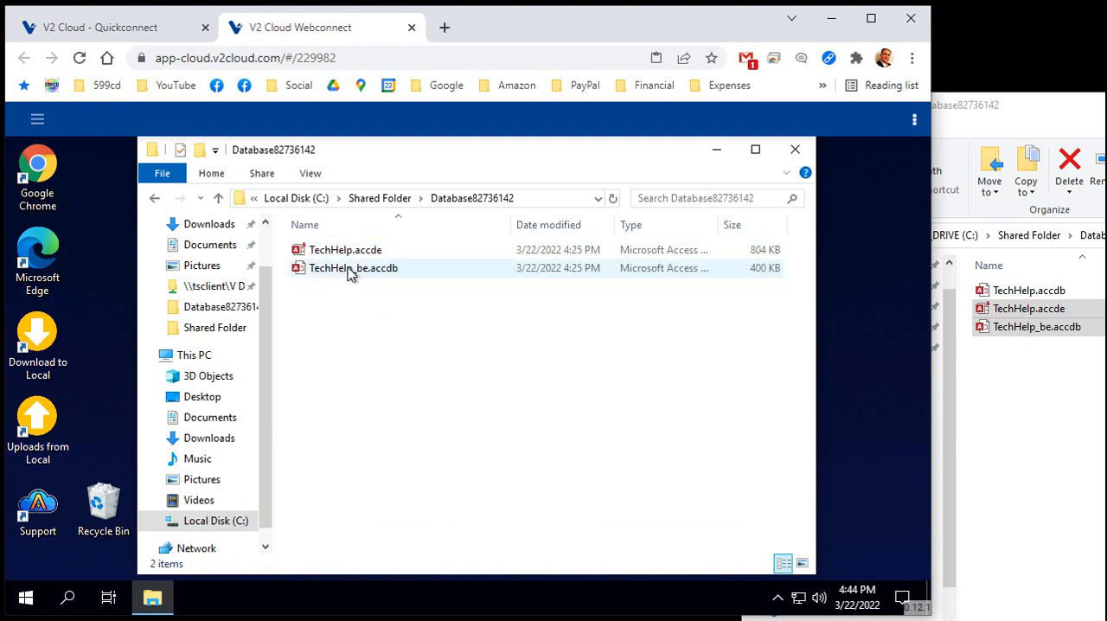
{"action": "left_click", "coordinate": [345, 250]}
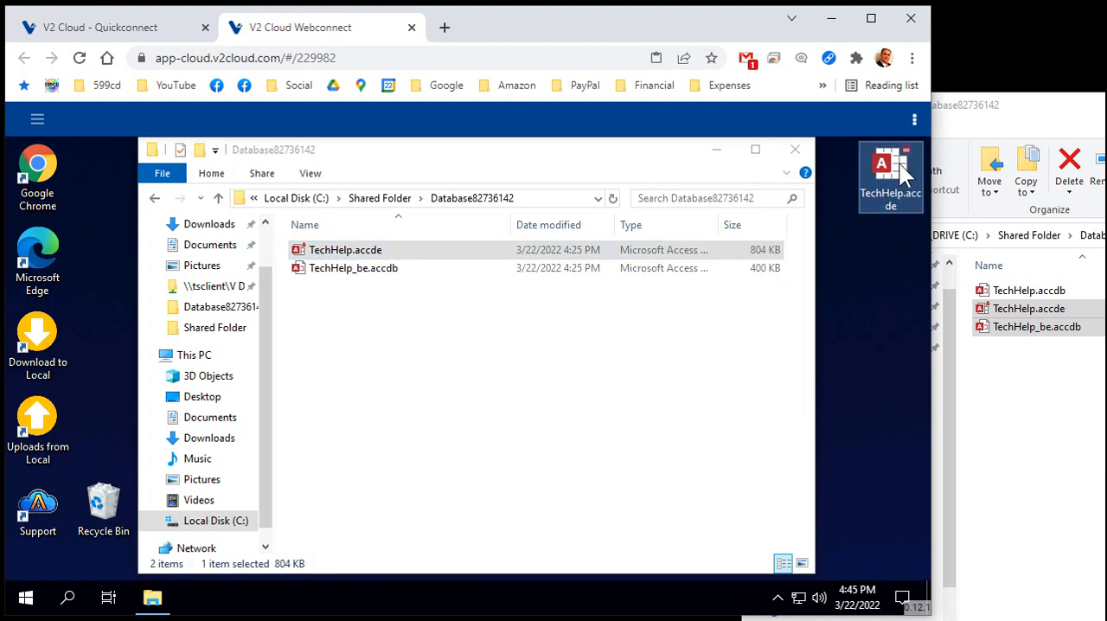
{"action": "mouse_move", "coordinate": [848, 291]}
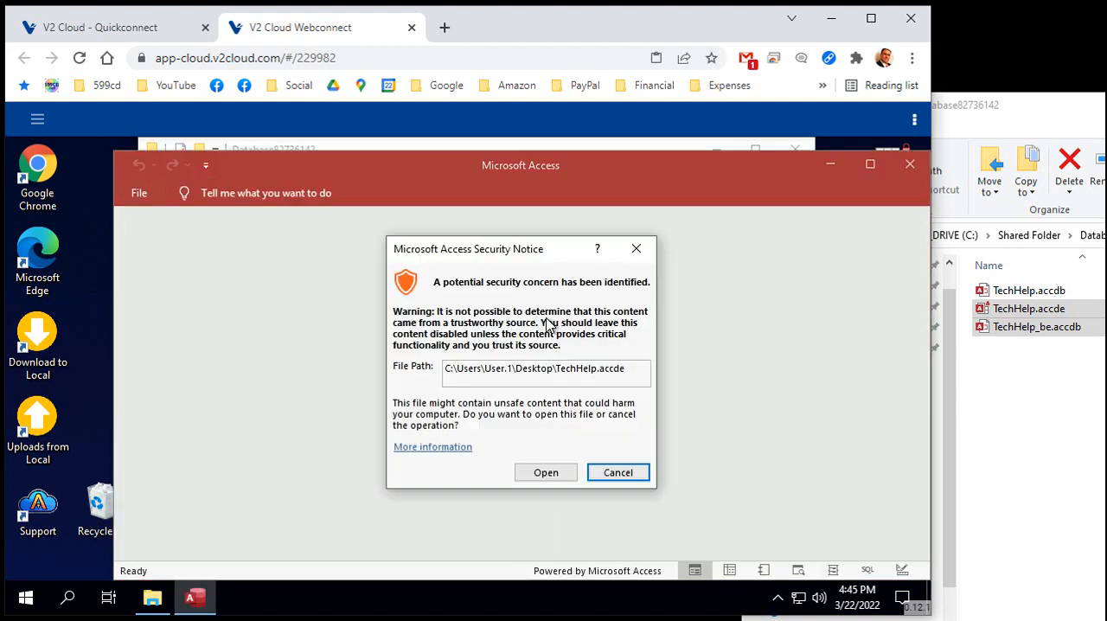
Open the desktop TechHelp.accde past the security notice and load the Customer Form
{"action": "left_click", "coordinate": [545, 473]}
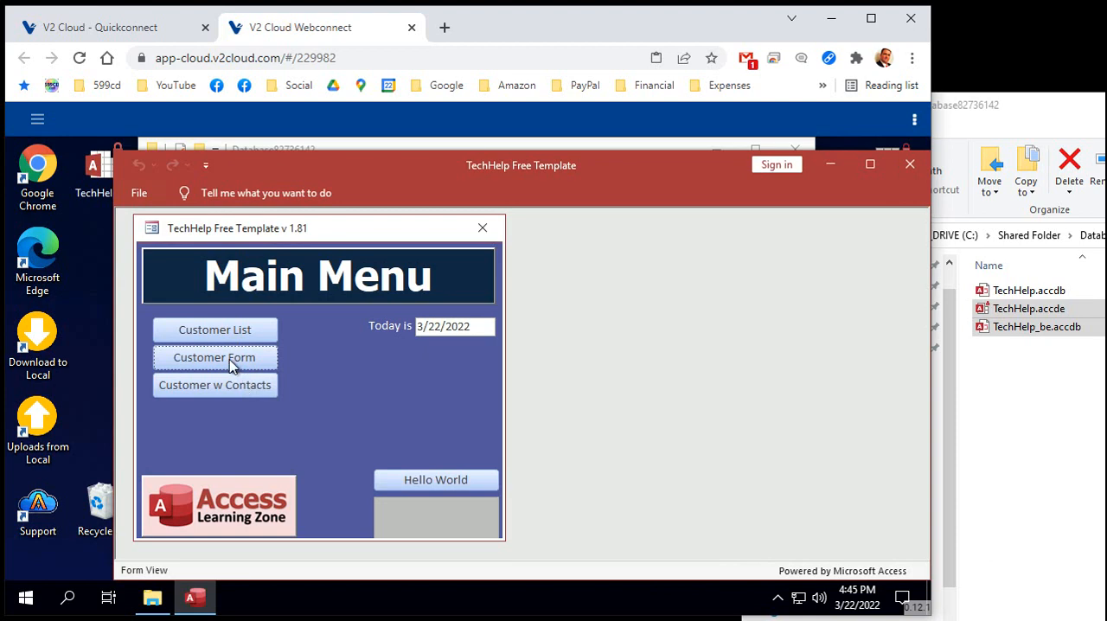
{"action": "left_click", "coordinate": [214, 358]}
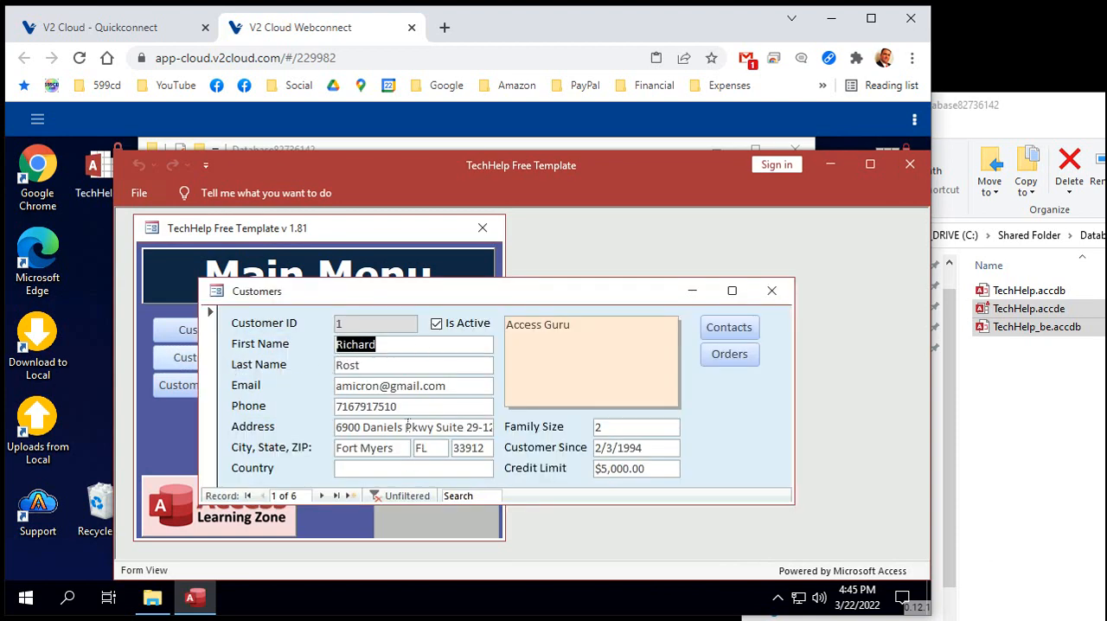
{"action": "mouse_move", "coordinate": [406, 427]}
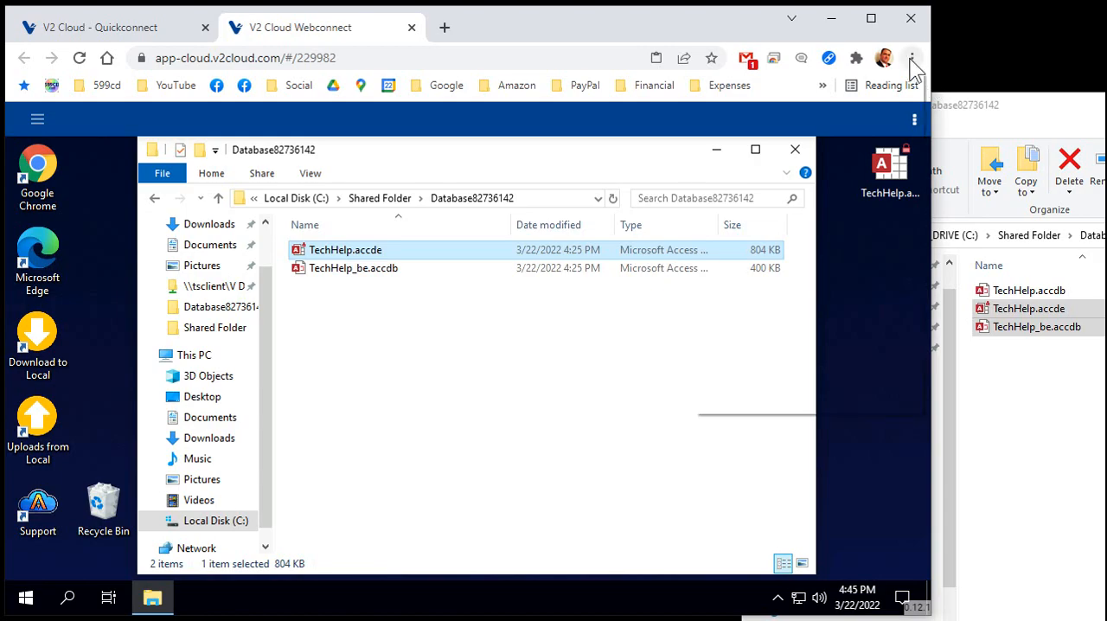
Log in as user2 in an incognito window and connect to the Full Desktop
{"action": "left_click", "coordinate": [915, 58]}
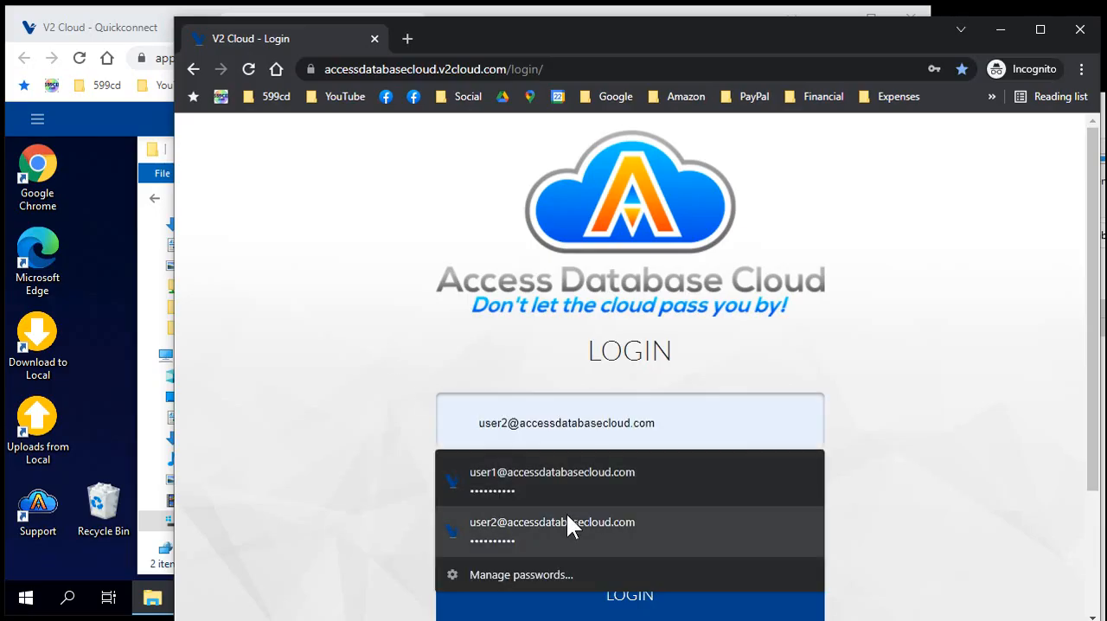
{"action": "left_click", "coordinate": [552, 530]}
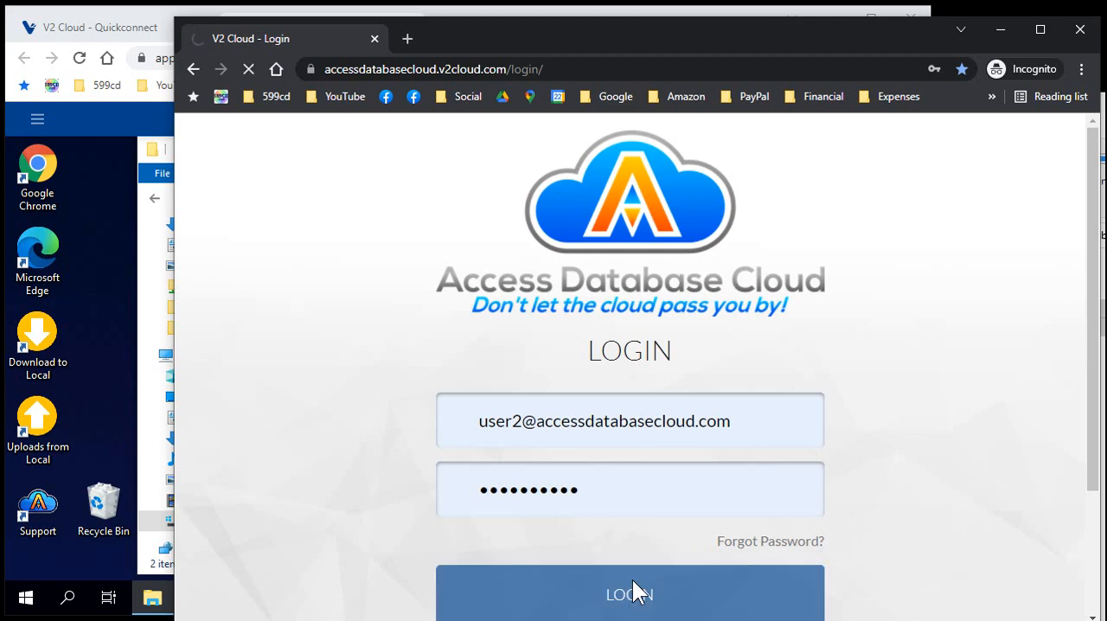
{"action": "left_click", "coordinate": [629, 595]}
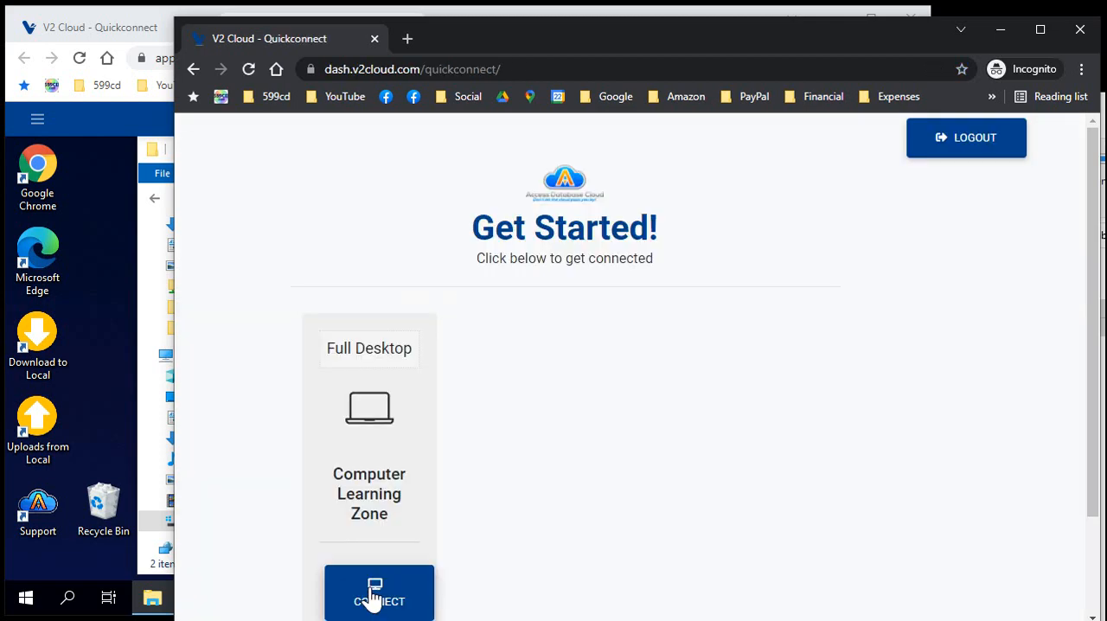
{"action": "left_click", "coordinate": [379, 597]}
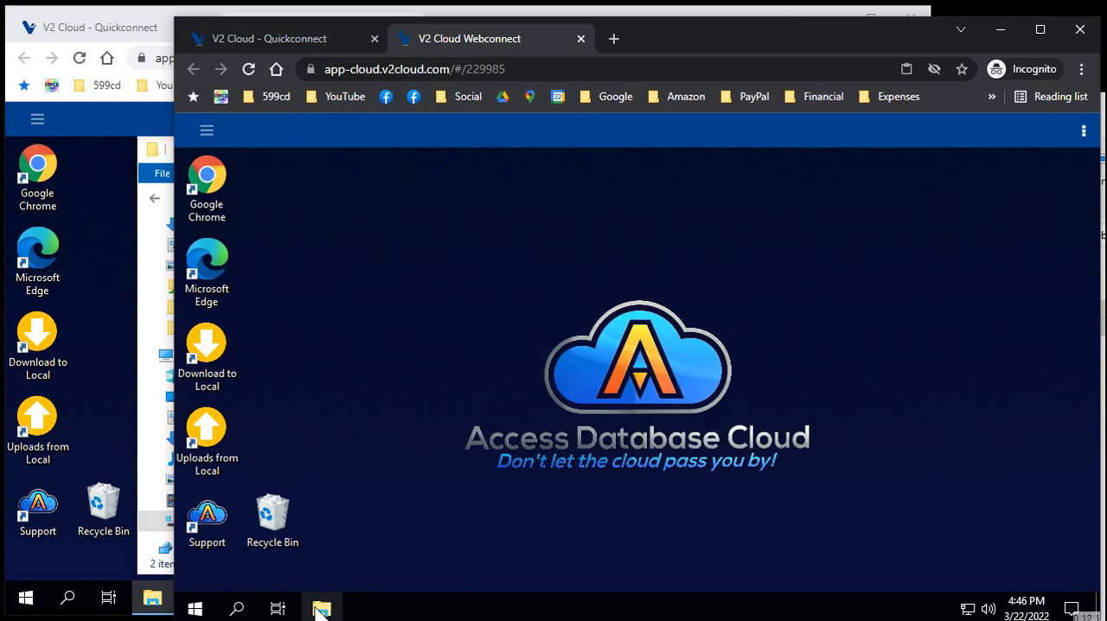
Open the shared Database82736142 folder in File Explorer and select the TechHelp front end for user2's desktop
{"action": "left_click", "coordinate": [322, 597]}
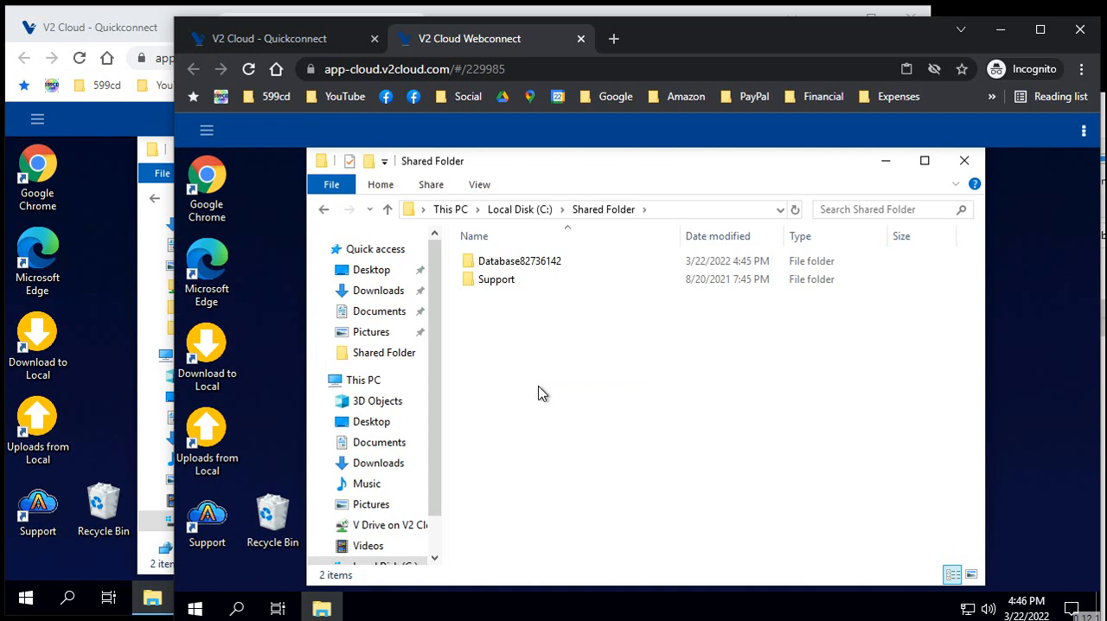
{"action": "double_click", "coordinate": [519, 261]}
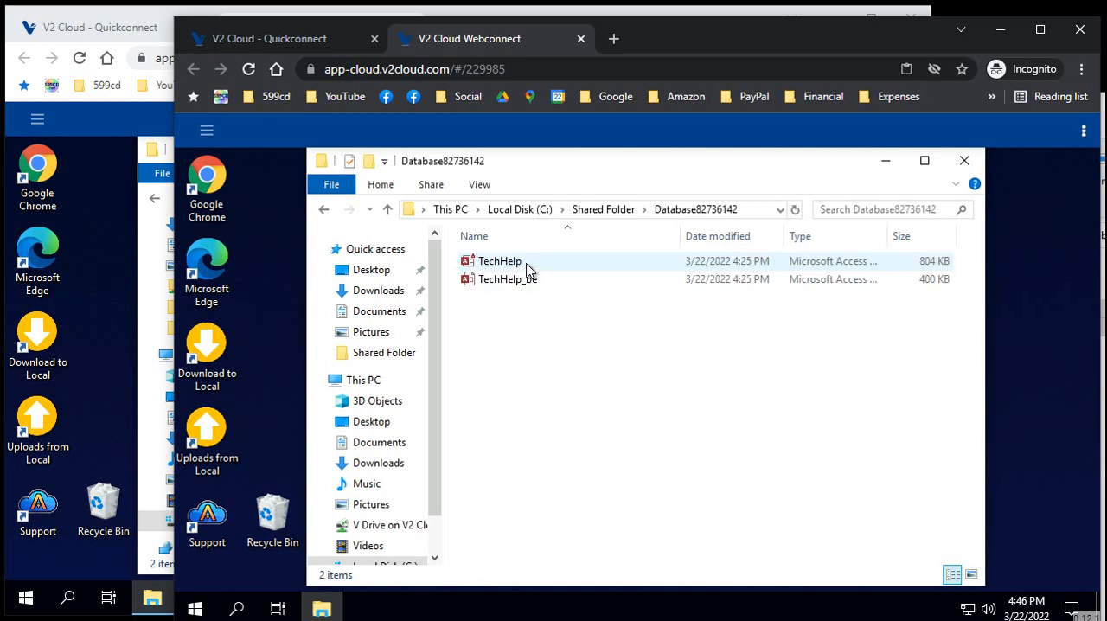
{"action": "left_click", "coordinate": [500, 260]}
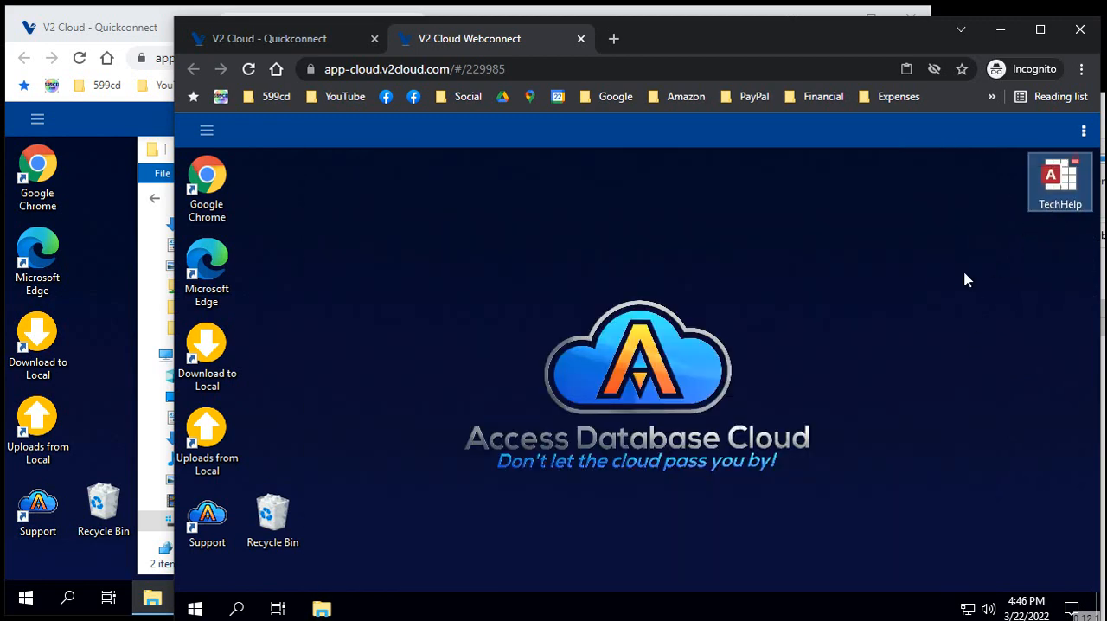
{"action": "mouse_move", "coordinate": [936, 287]}
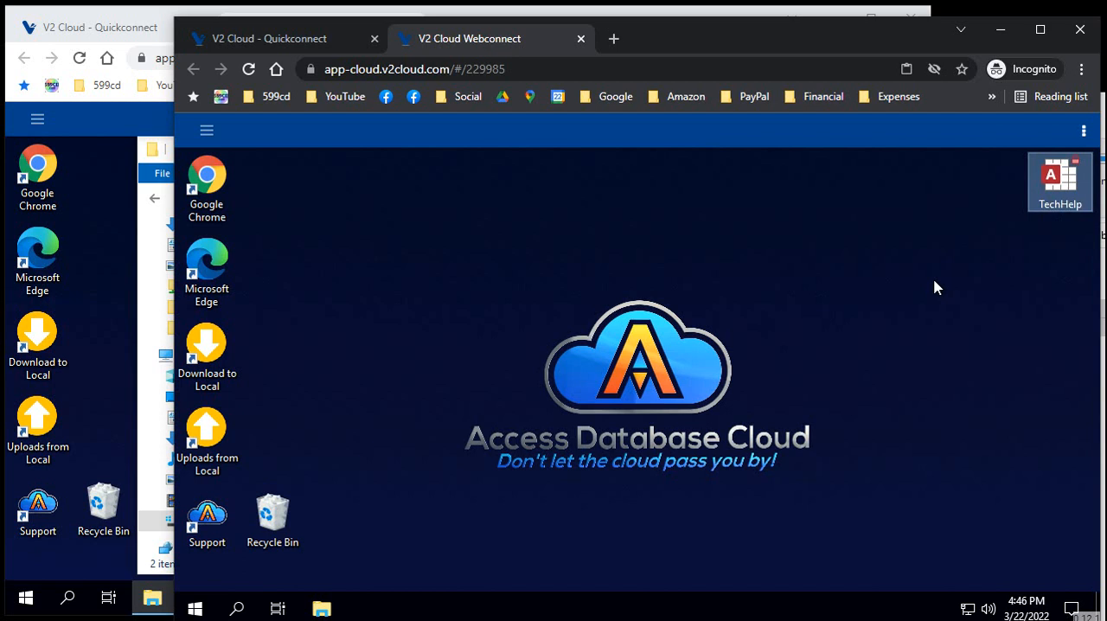
{"action": "mouse_move", "coordinate": [861, 251]}
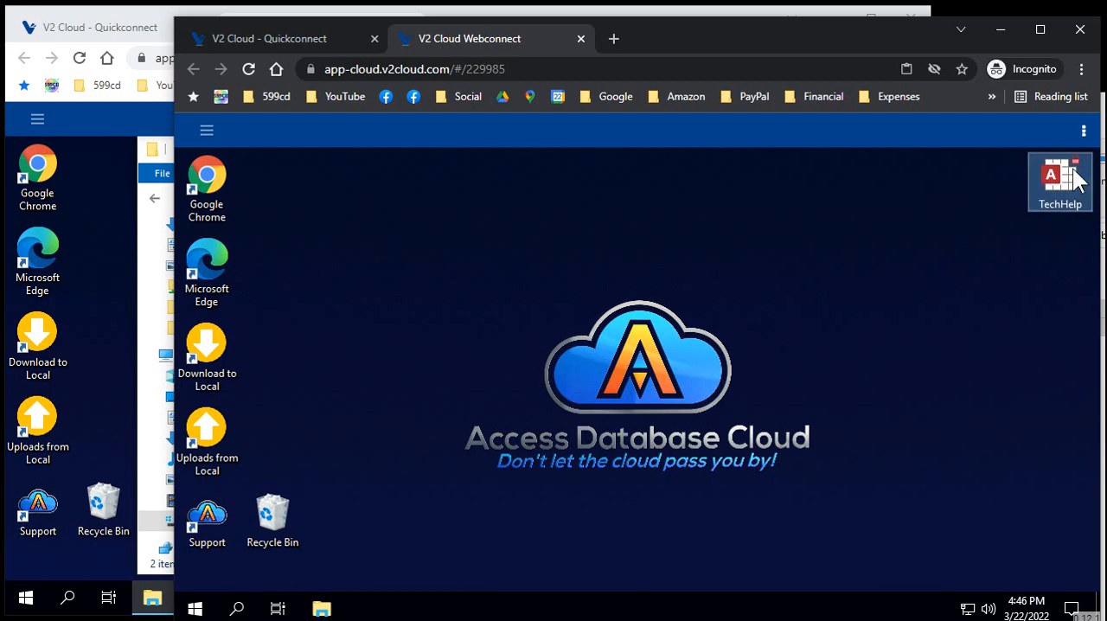
{"action": "mouse_move", "coordinate": [885, 178]}
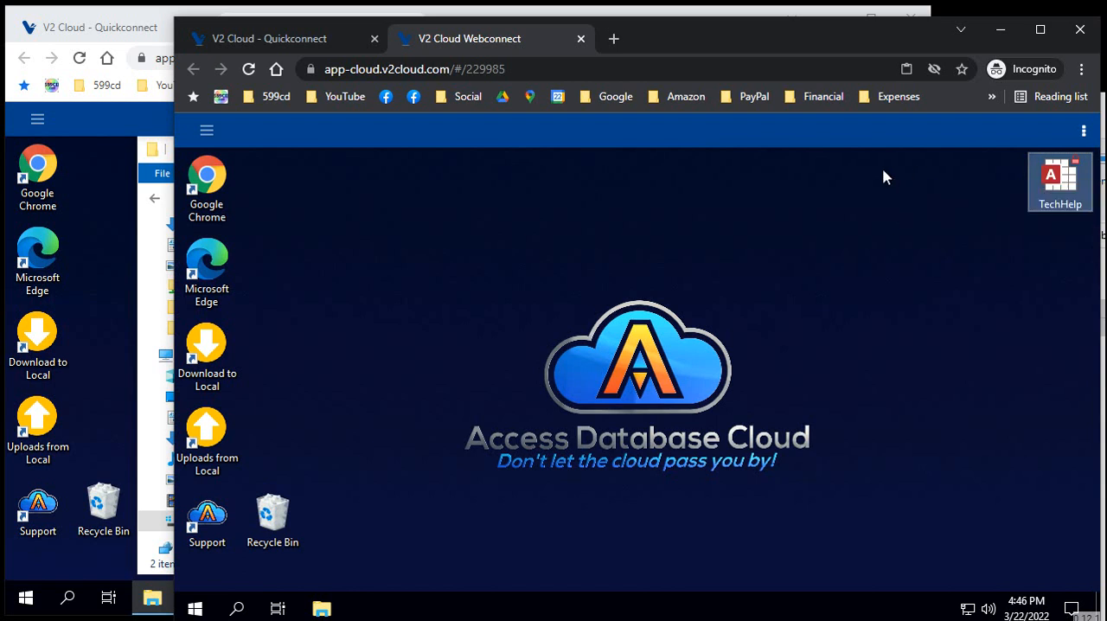
{"action": "mouse_move", "coordinate": [1052, 238]}
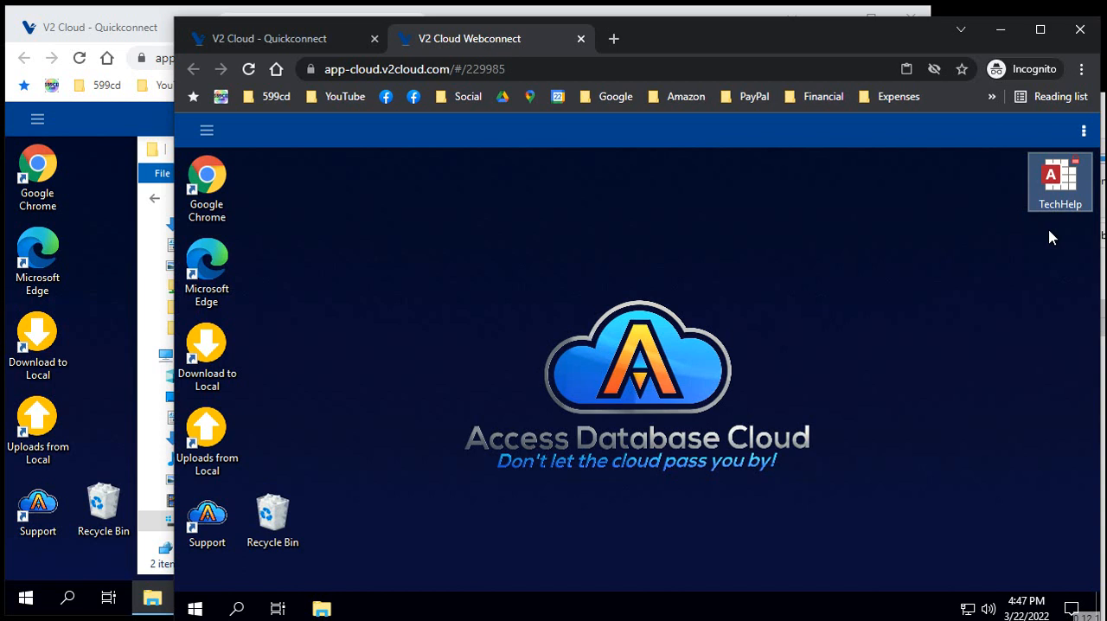
{"action": "mouse_move", "coordinate": [1060, 182]}
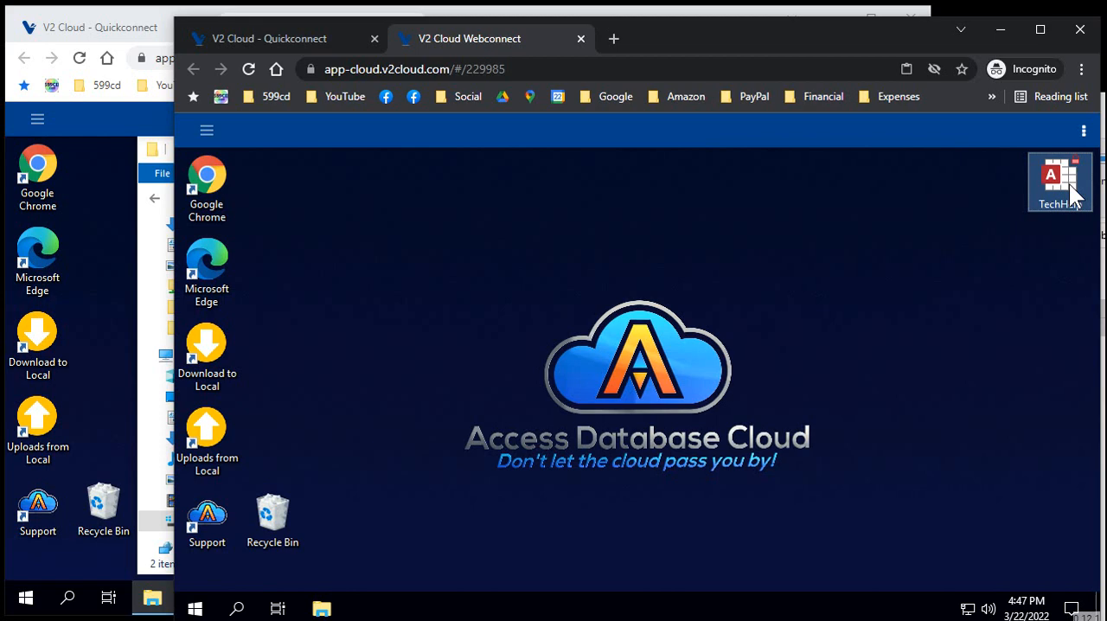
{"action": "mouse_move", "coordinate": [755, 242]}
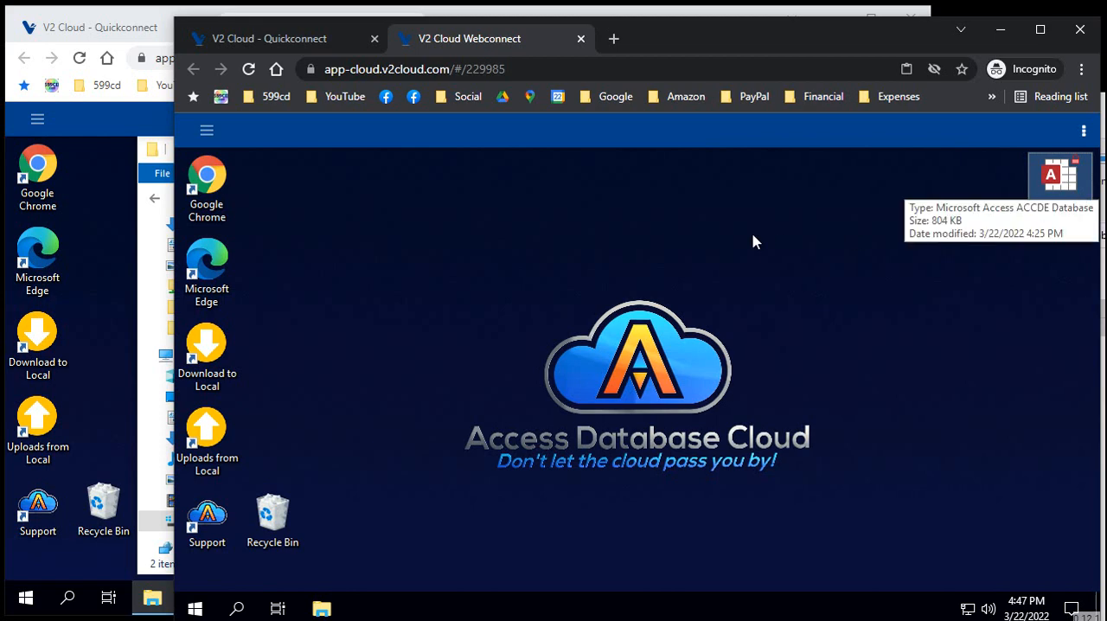
Launch user2's desktop TechHelp front end, accepting the Access Security Notice
{"action": "double_click", "coordinate": [1059, 176]}
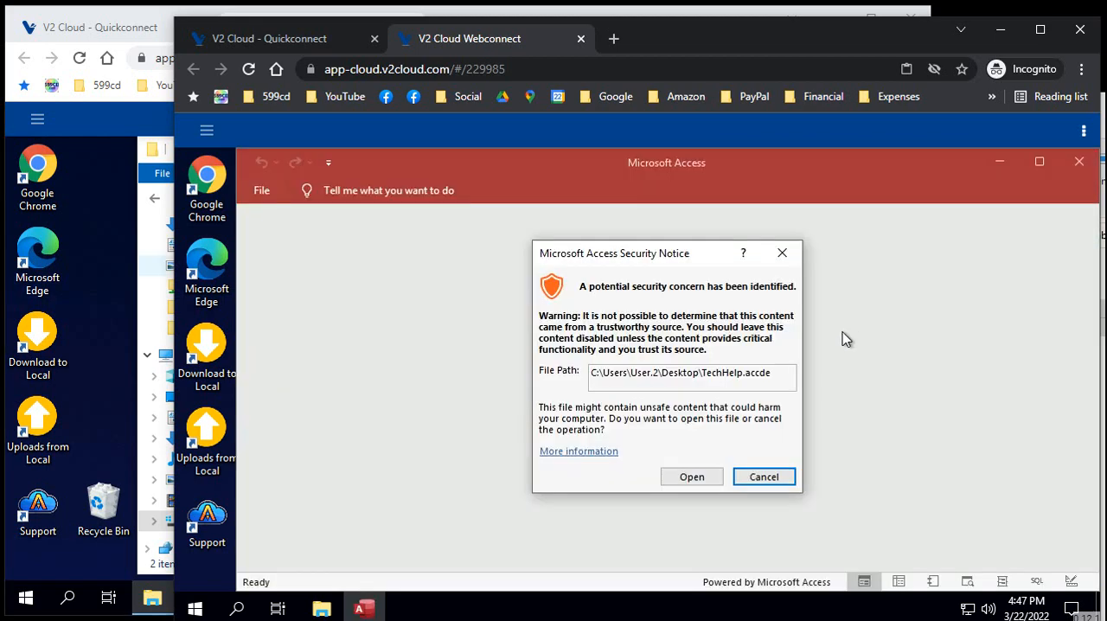
{"action": "left_click", "coordinate": [691, 477]}
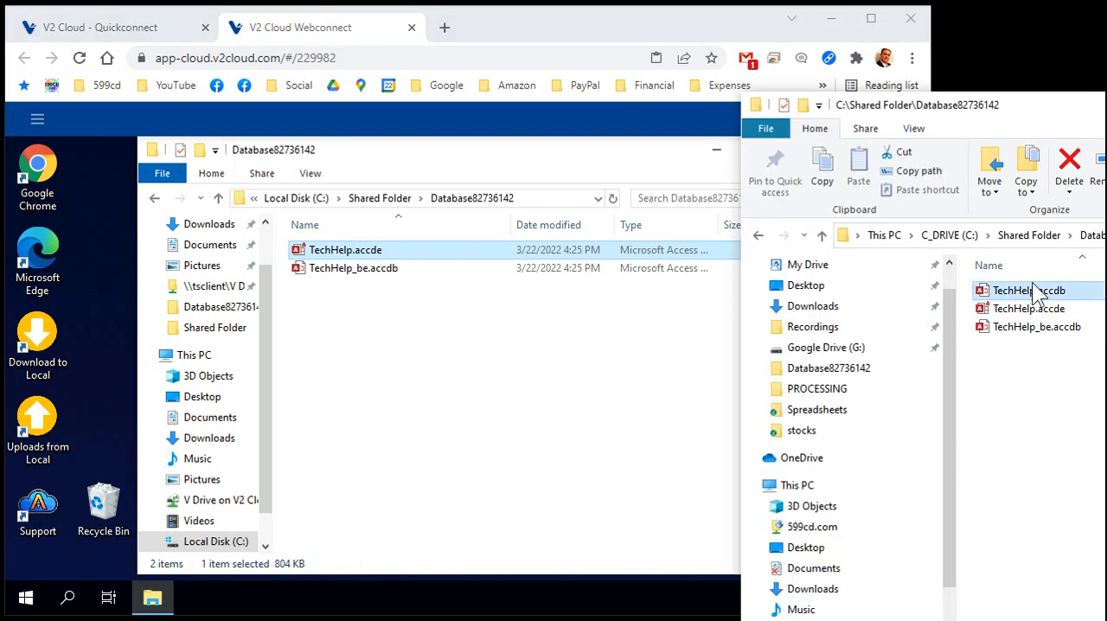
{"action": "mouse_move", "coordinate": [1029, 290]}
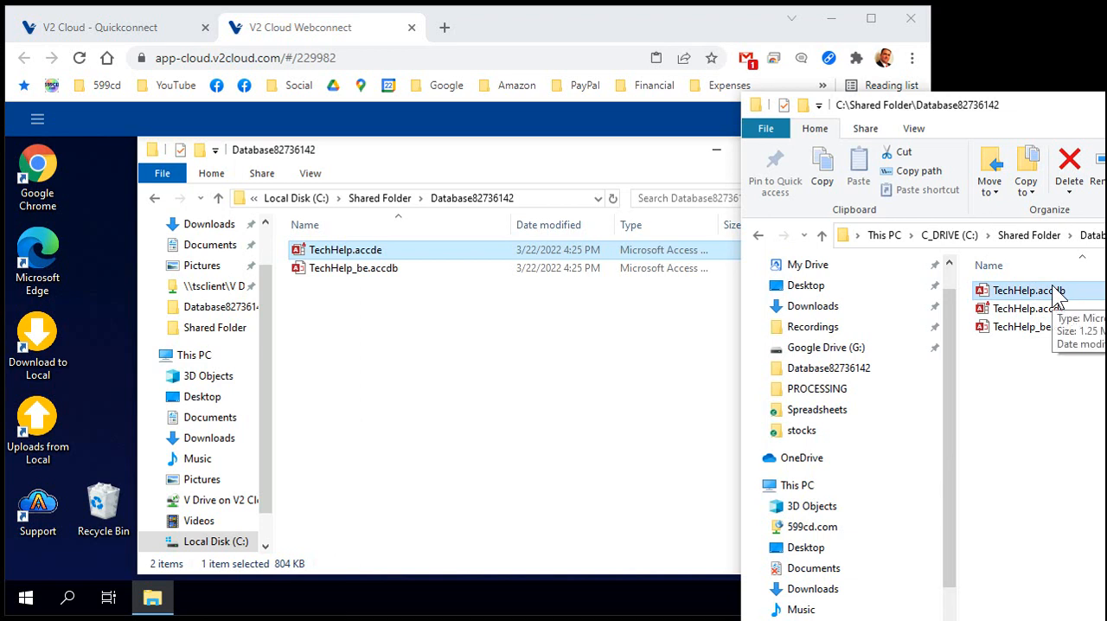